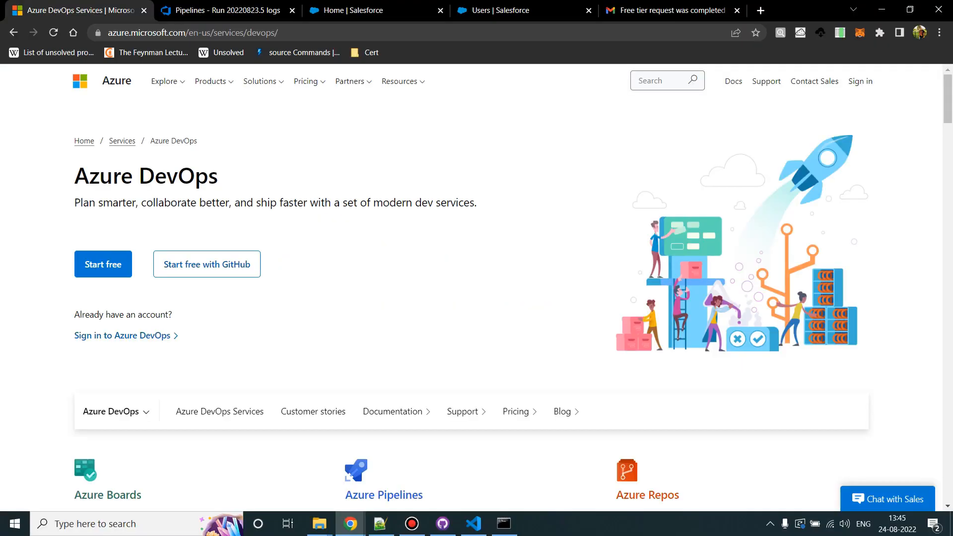
Follow the aka.ms parallelism link from the failed run log and answer the organization name question
left_click(222, 10)
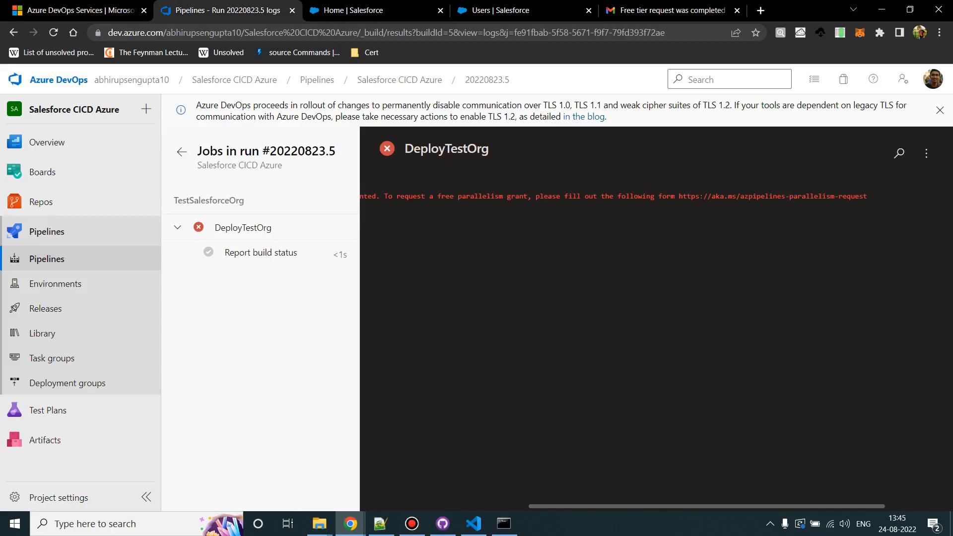
left_click_drag(678, 196, 772, 196)
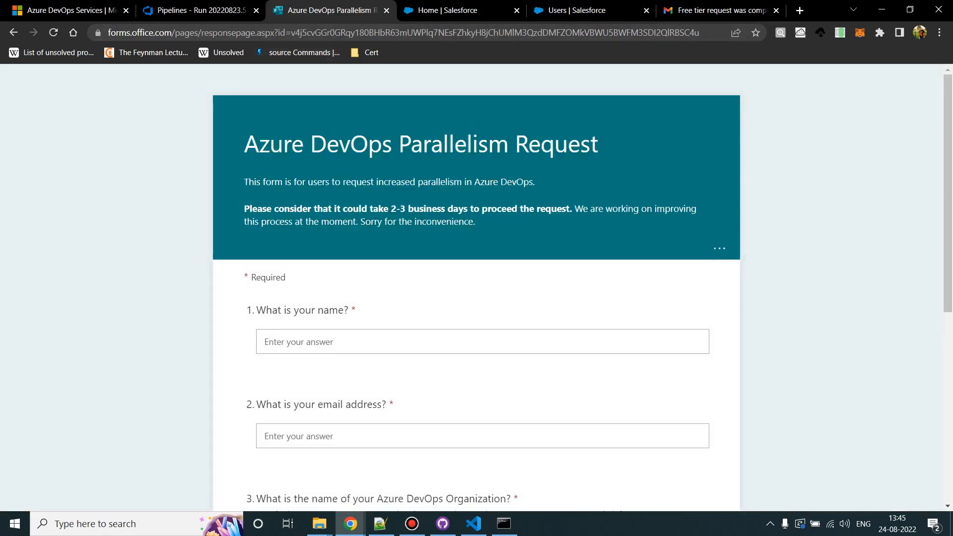
scroll("down", 3)
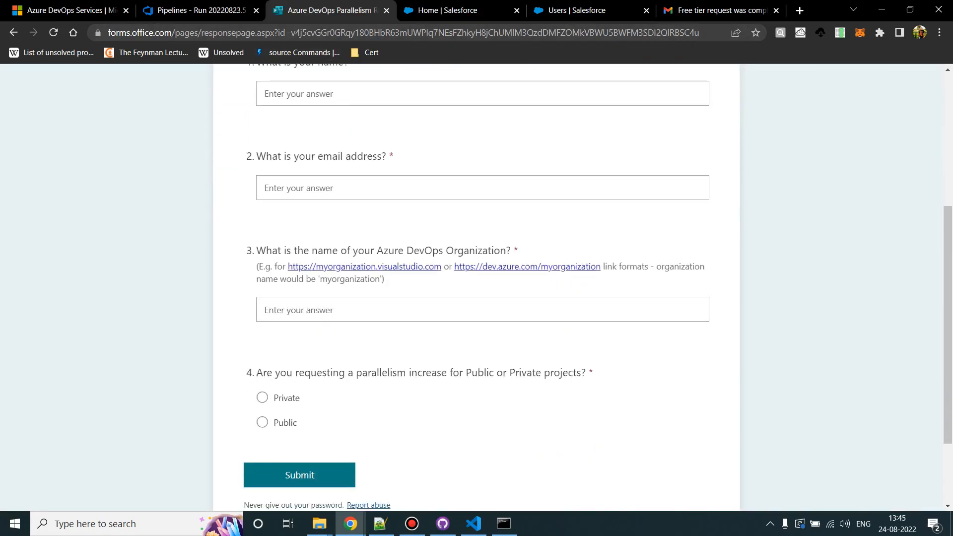
left_click(481, 310)
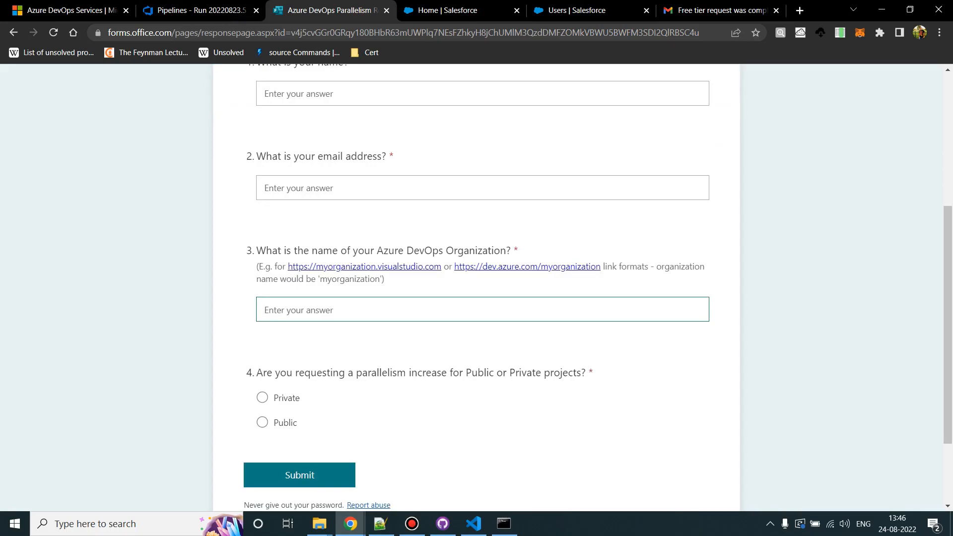
Mark the parallelism request as for Private projects, then move to the Salesforce setup page
left_click(197, 10)
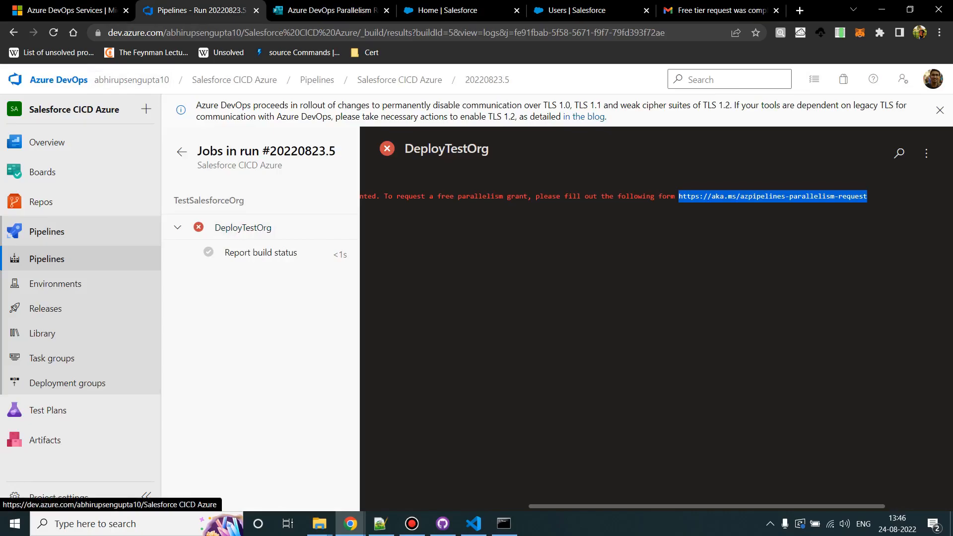
left_click(329, 10)
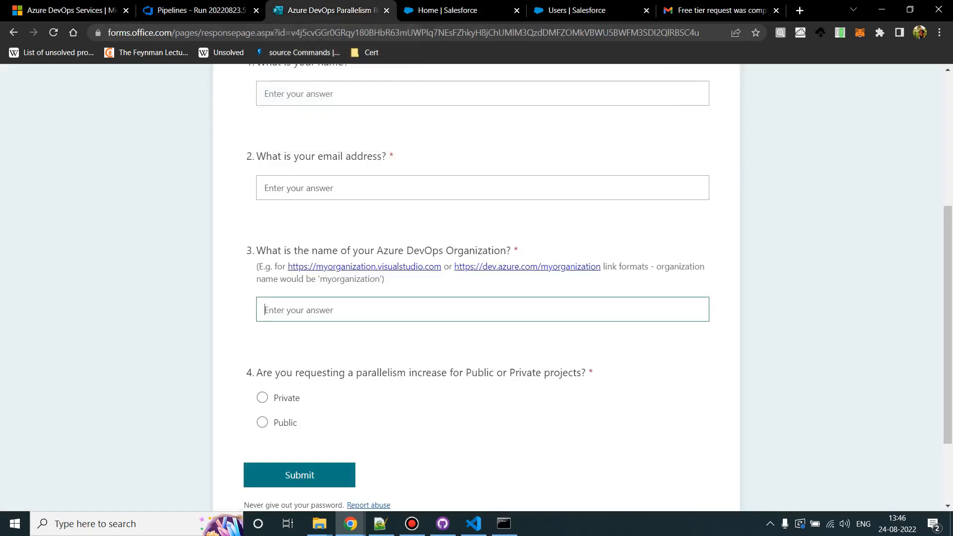
scroll("down", 3)
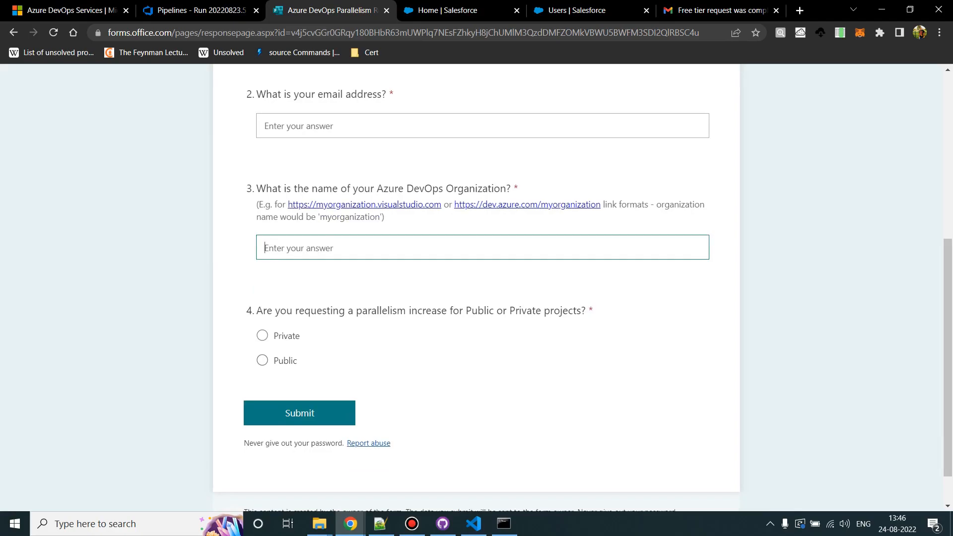
left_click(262, 335)
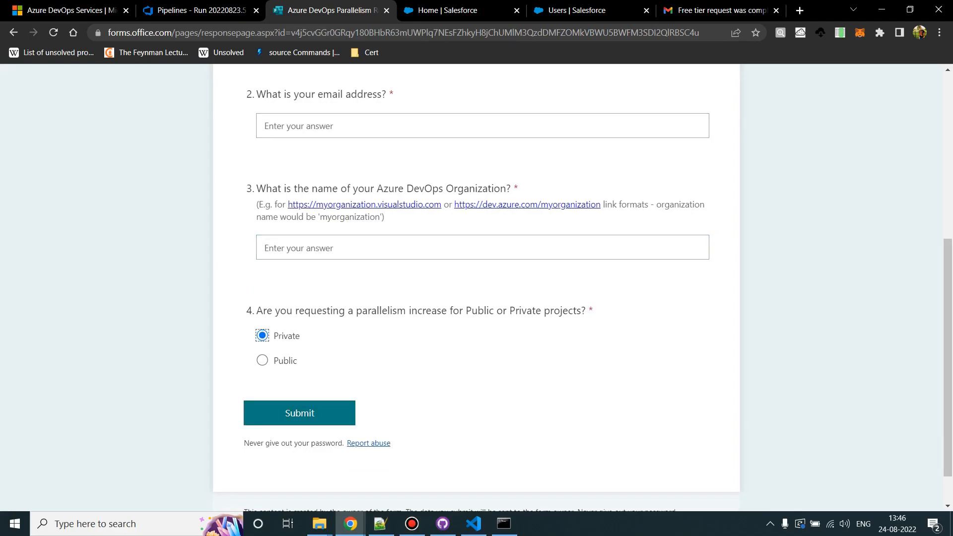
left_click(460, 10)
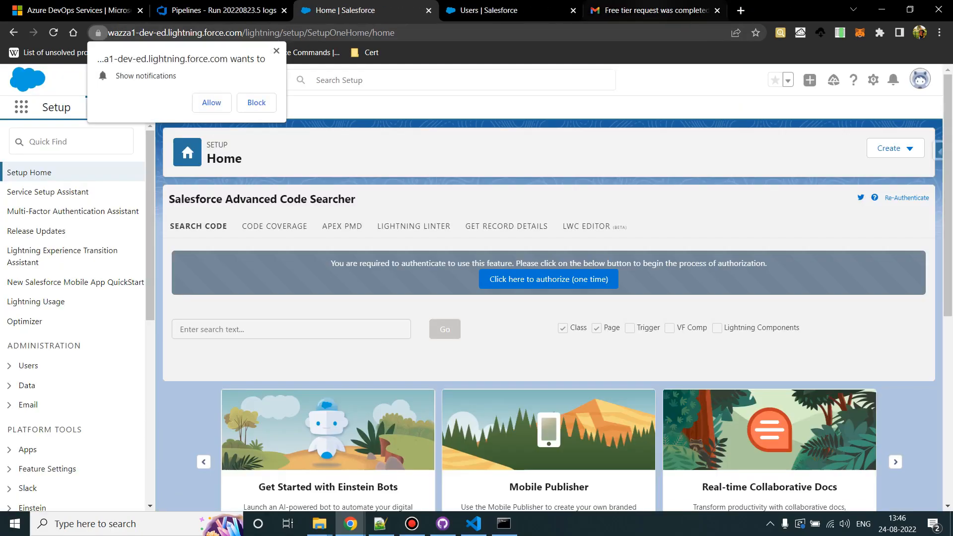
Read the Gmail 'Free tier request was completed' email confirming private parallelism
left_click(653, 10)
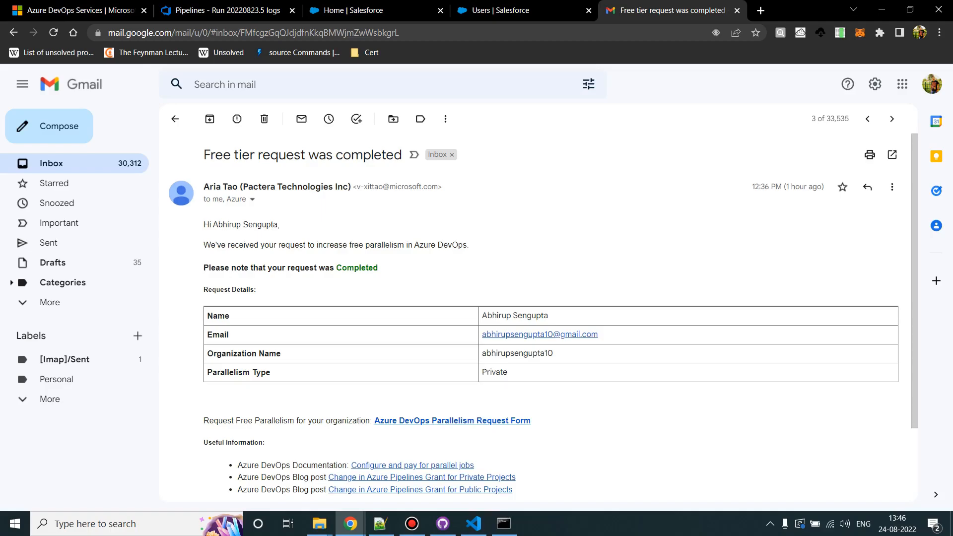
left_click_drag(267, 267, 377, 267)
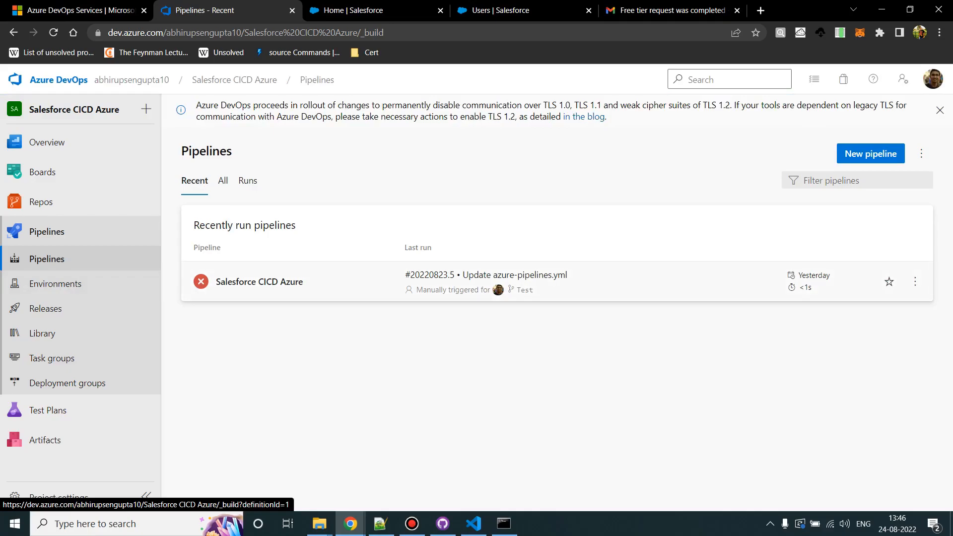
Run the Salesforce CICD Azure pipeline against the Test branch, starting run #20220824.1
left_click(259, 281)
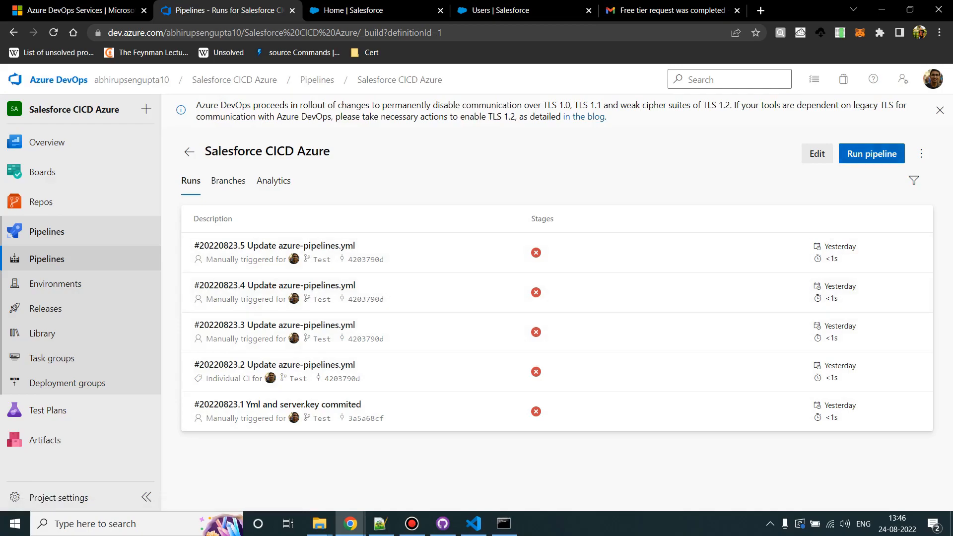
left_click(871, 153)
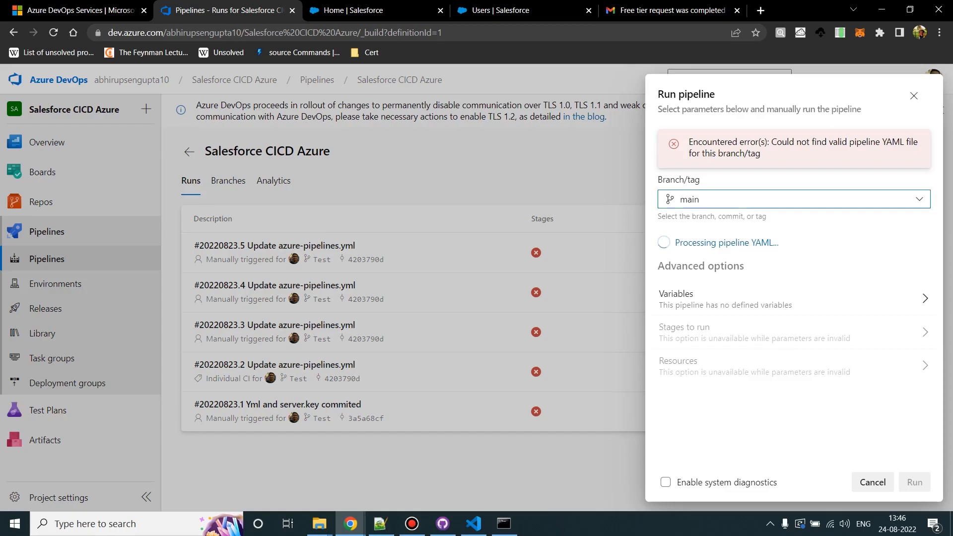
left_click(791, 199)
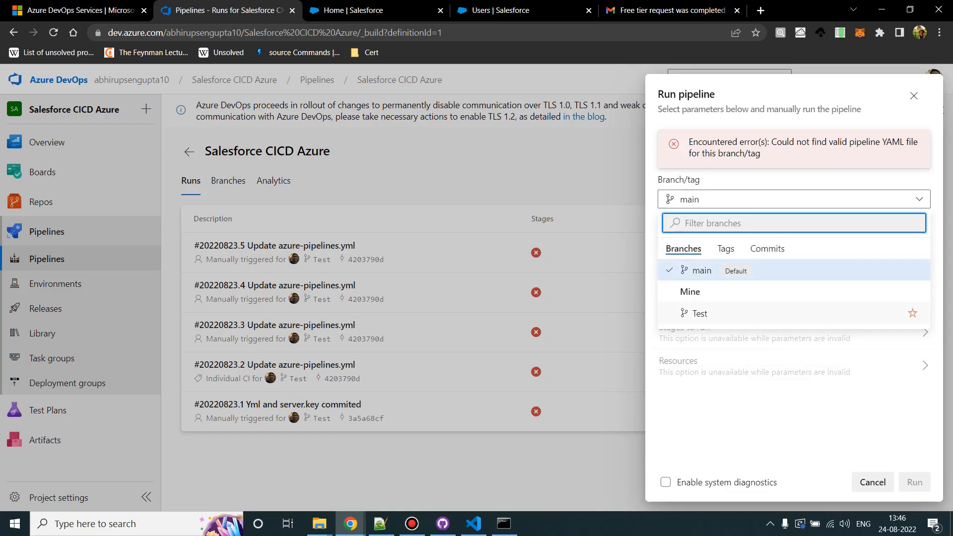
left_click(700, 313)
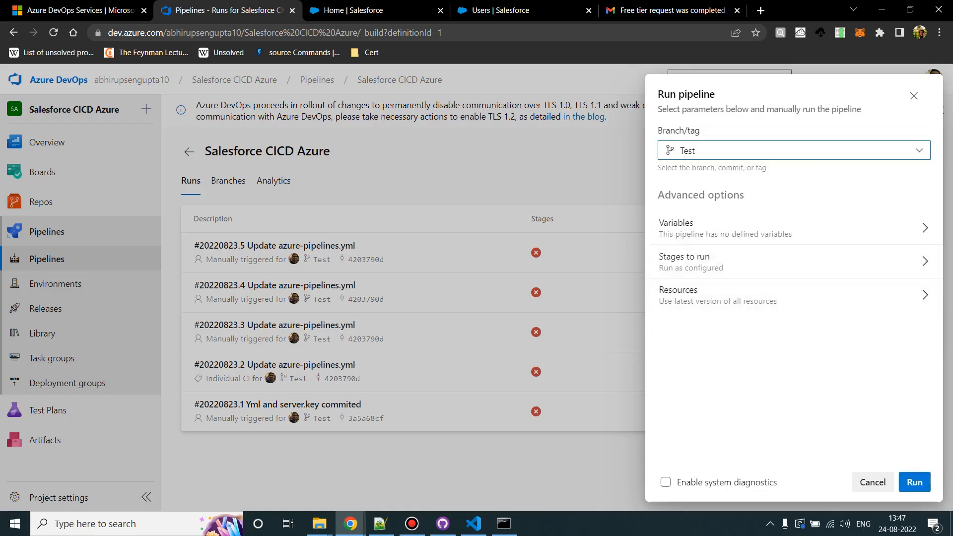
left_click(913, 483)
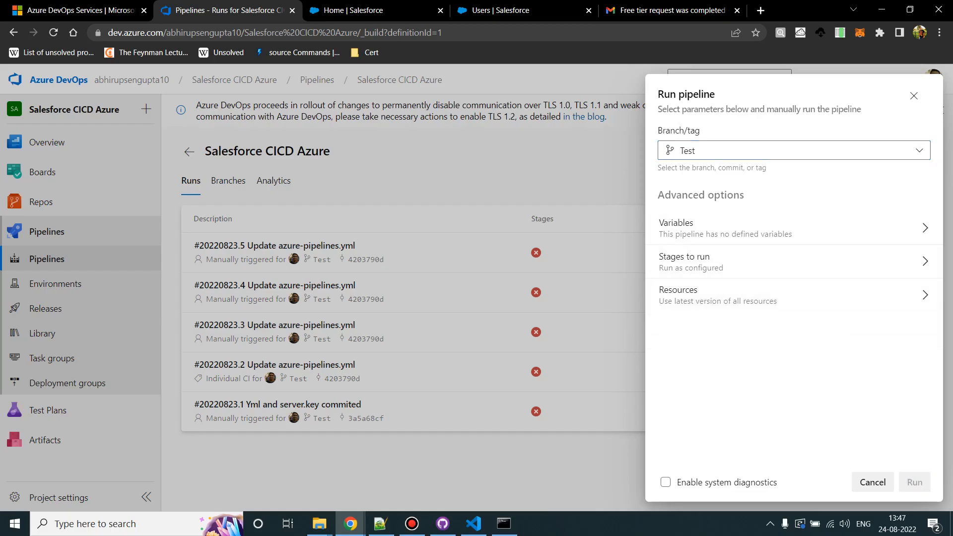
left_click(914, 482)
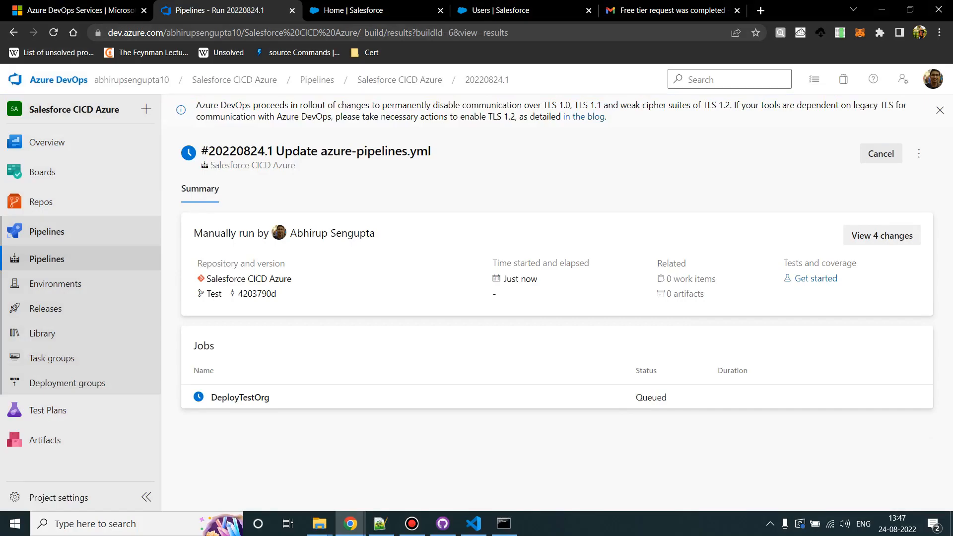
mouse_move(239, 397)
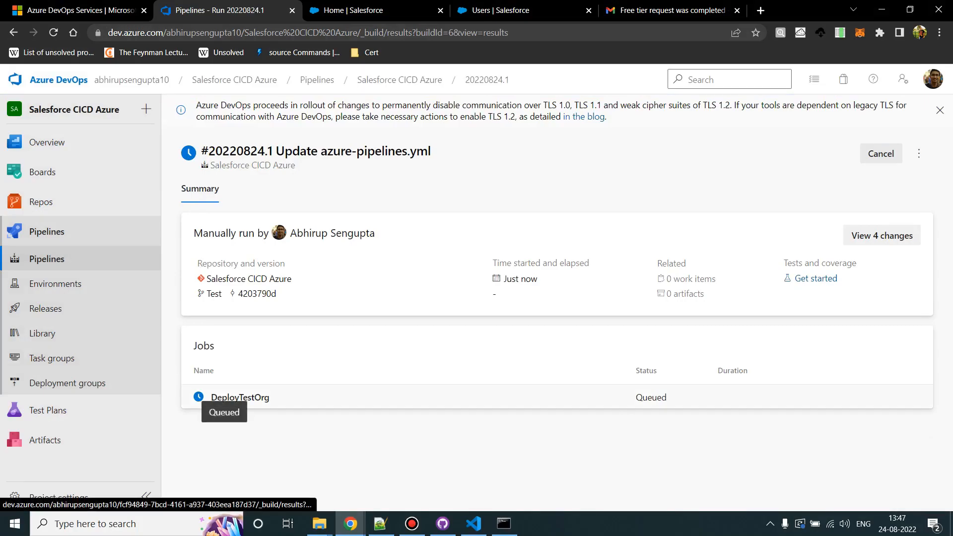
Follow the DeployTestOrg job's live log through the Salesforce CLI installation
left_click(239, 398)
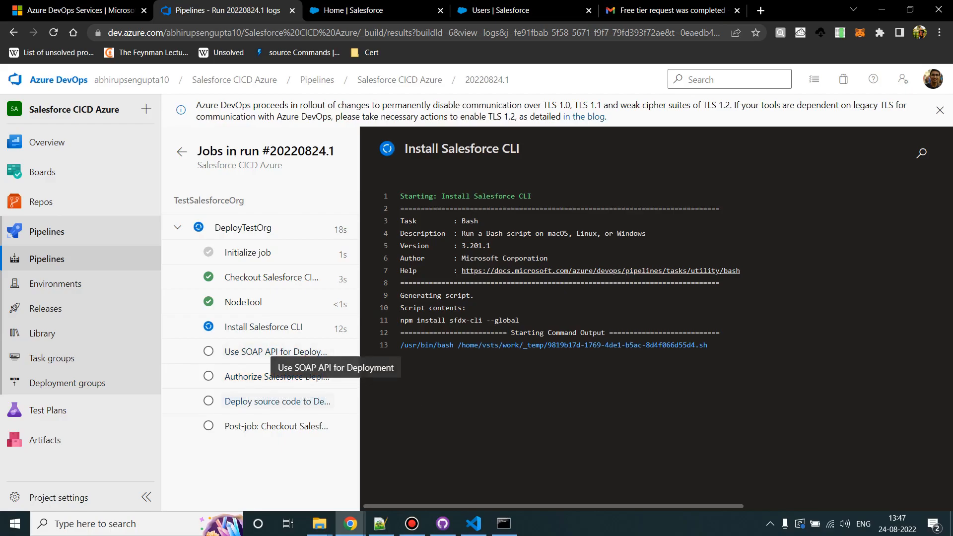
mouse_move(278, 376)
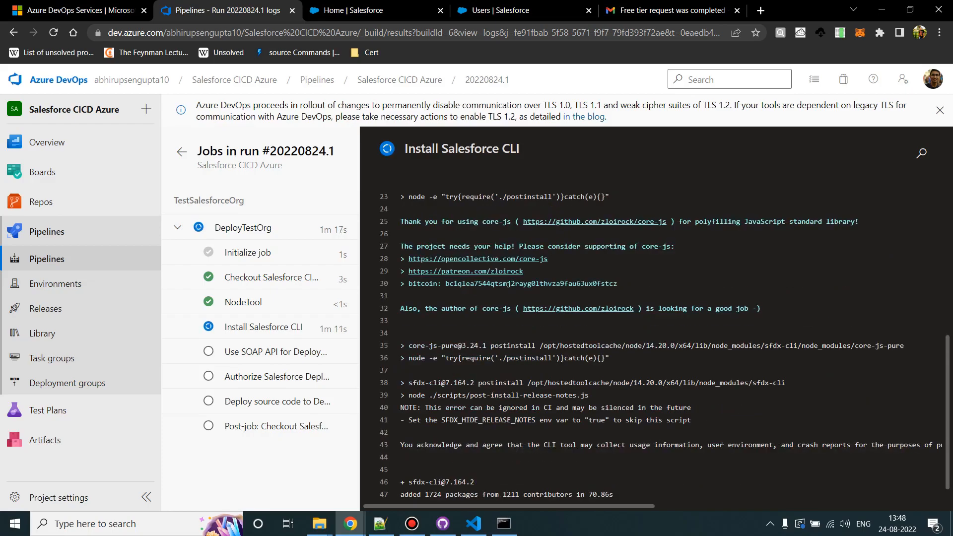
left_click(277, 377)
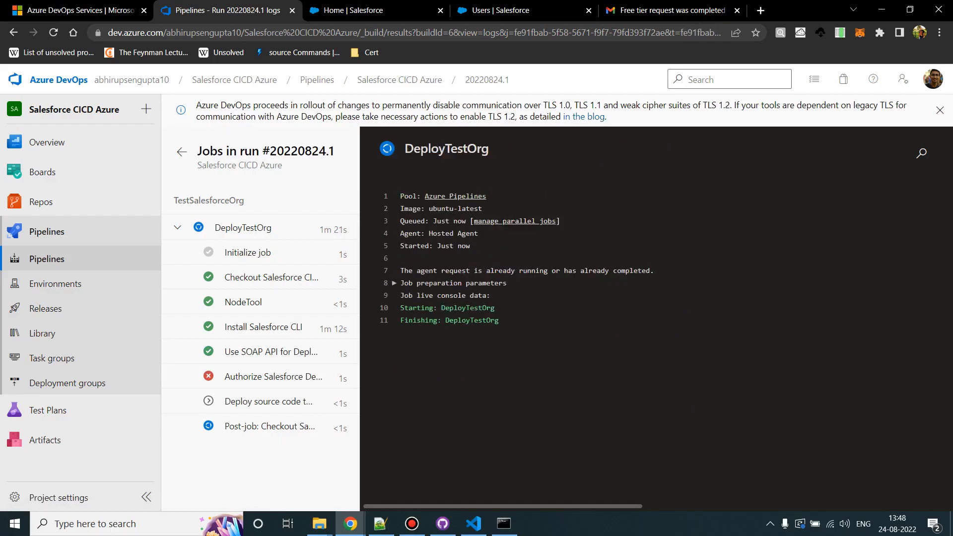
Read the Authorize Salesforce step's invalid instance URL error and its required format
left_click(273, 377)
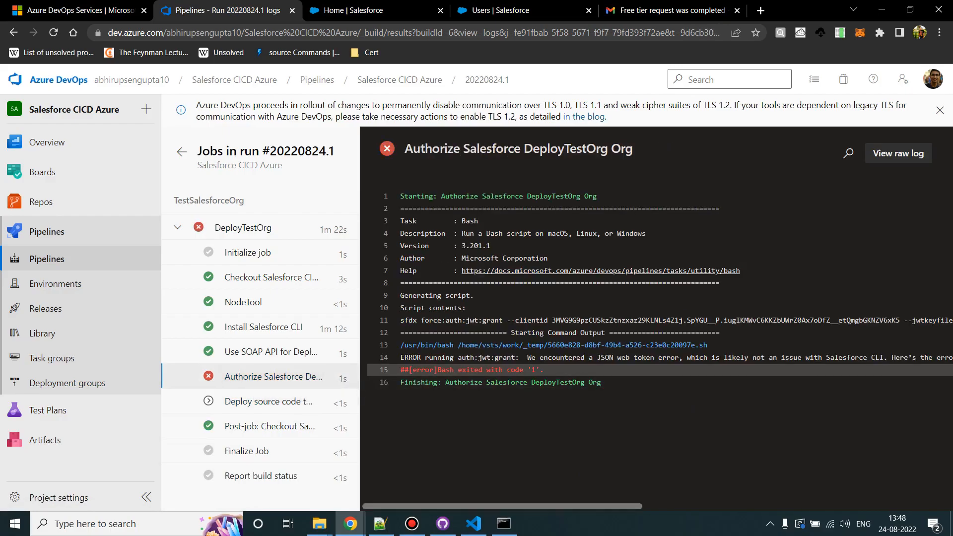
scroll("right", 3)
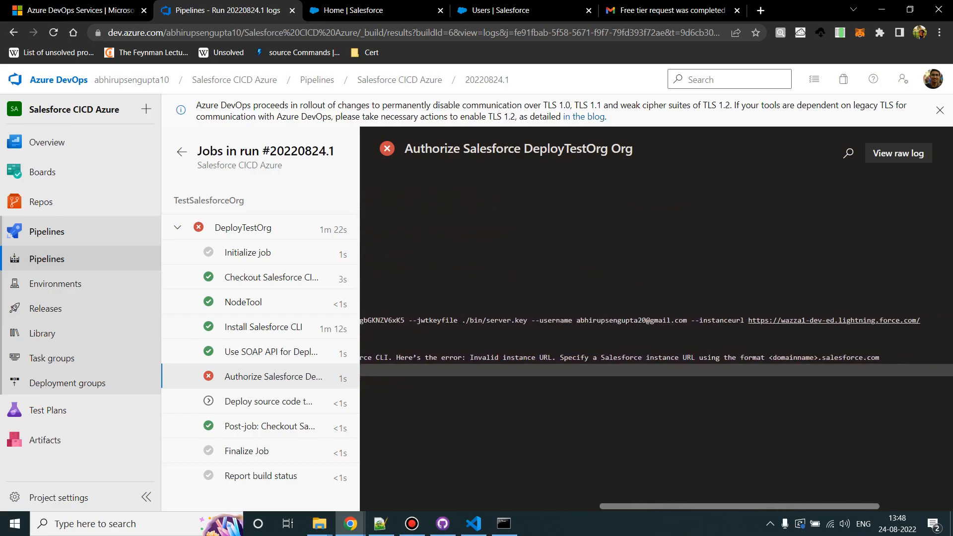
scroll("right", 3)
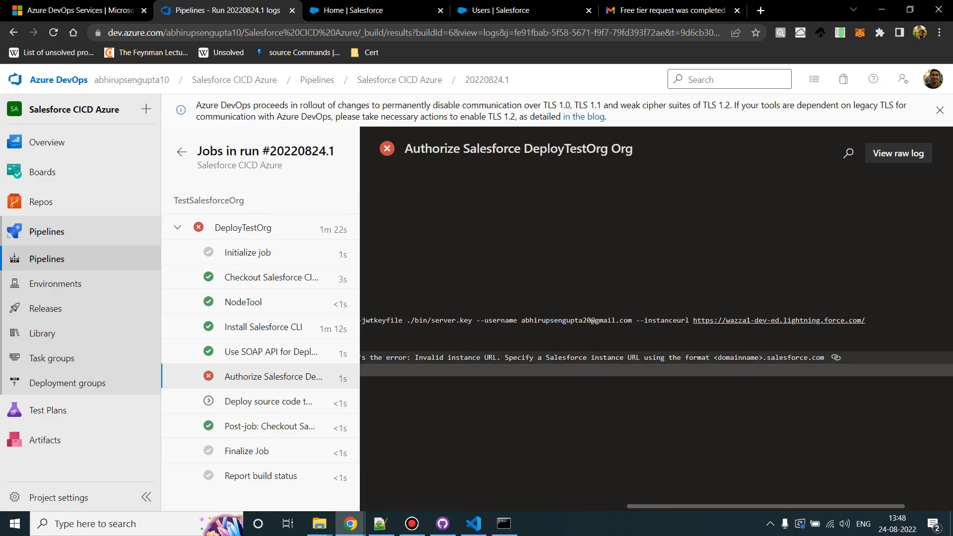
double_click(739, 358)
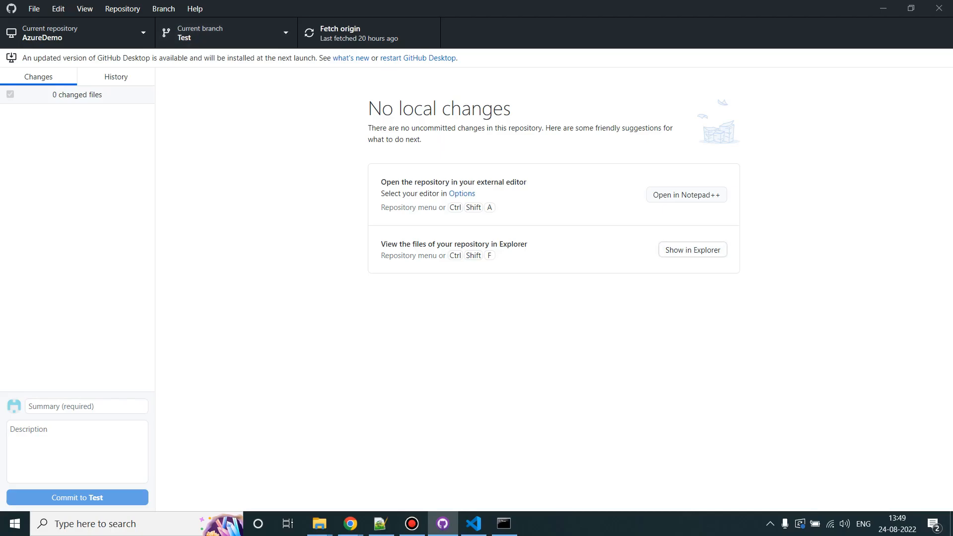
Open azure-pipelines.yml from the AzureDemo repository folder for editing in Notepad++
left_click(692, 249)
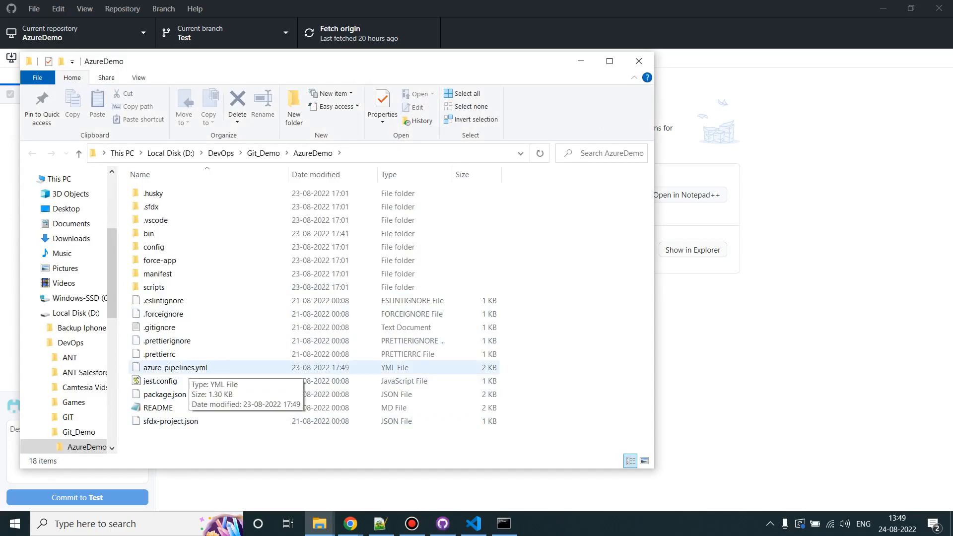
right_click(176, 368)
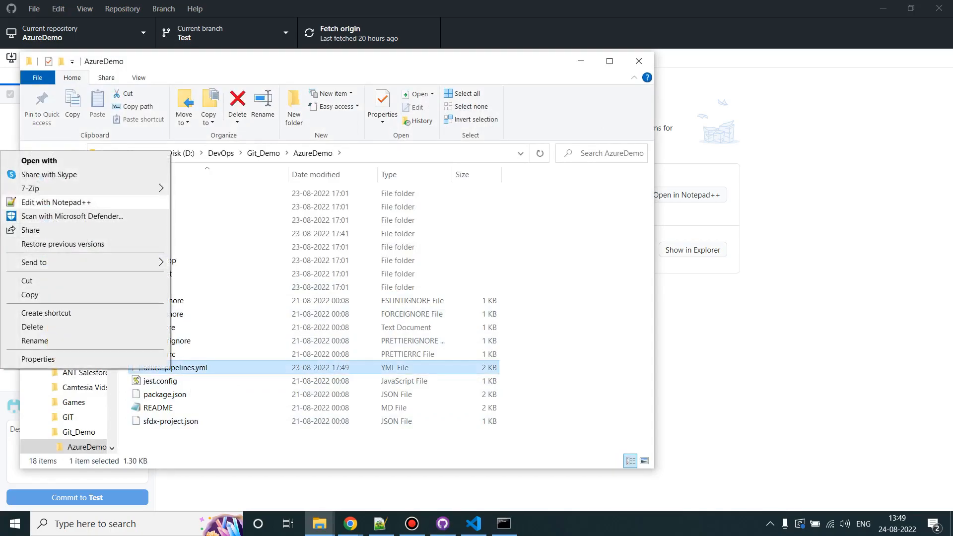
left_click(57, 202)
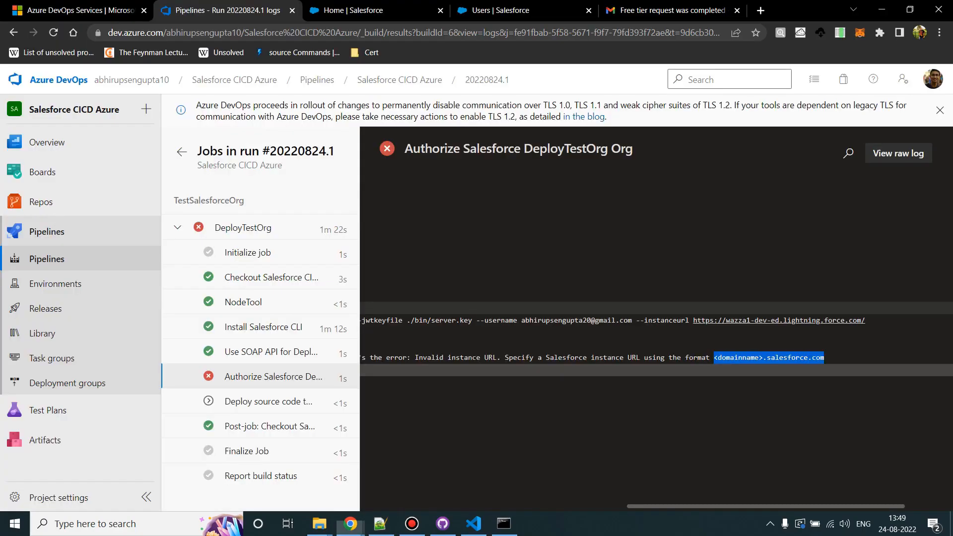
left_click(381, 523)
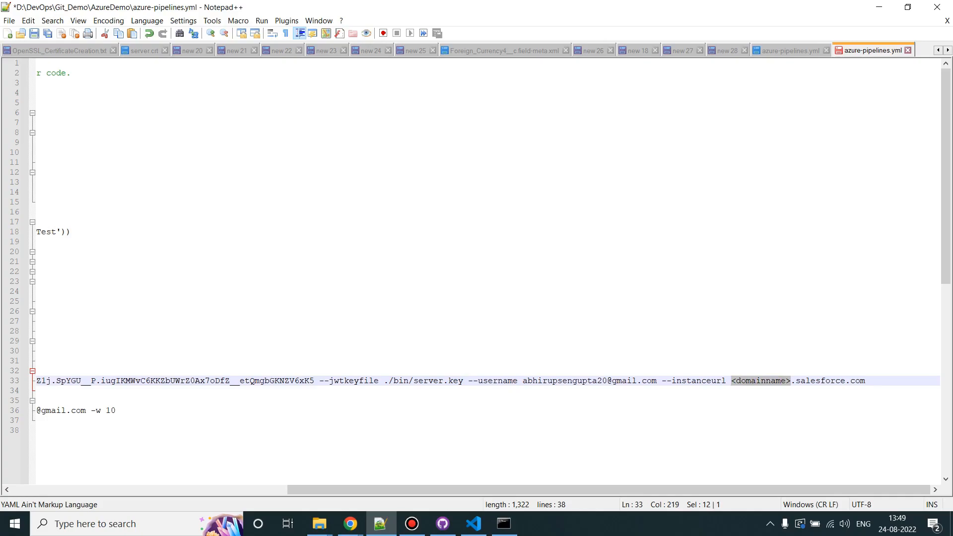
type("http")
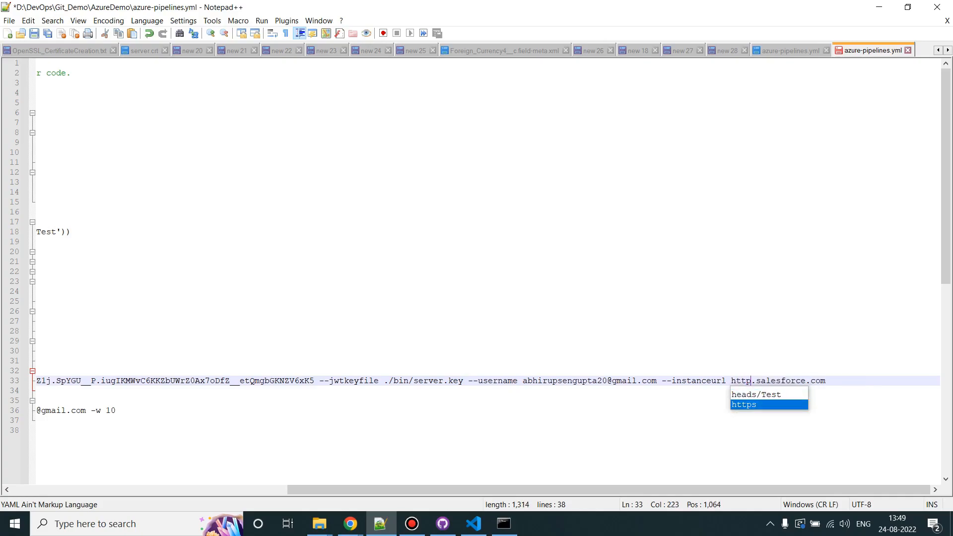
type("https")
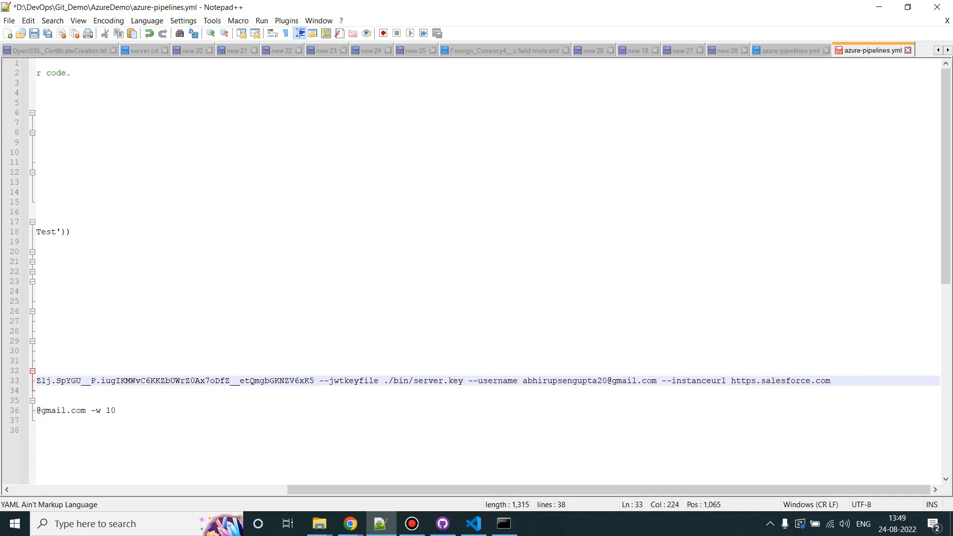
type("//login")
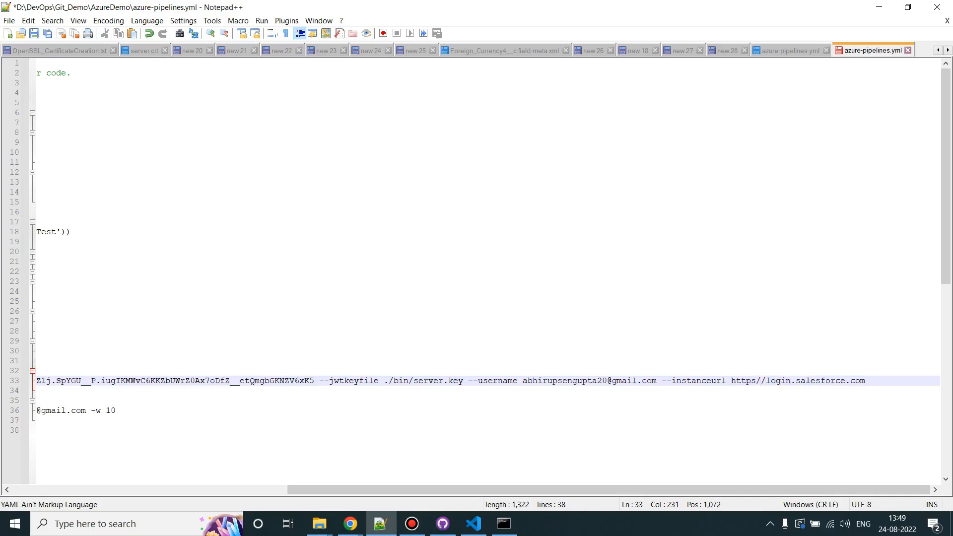
left_click(350, 524)
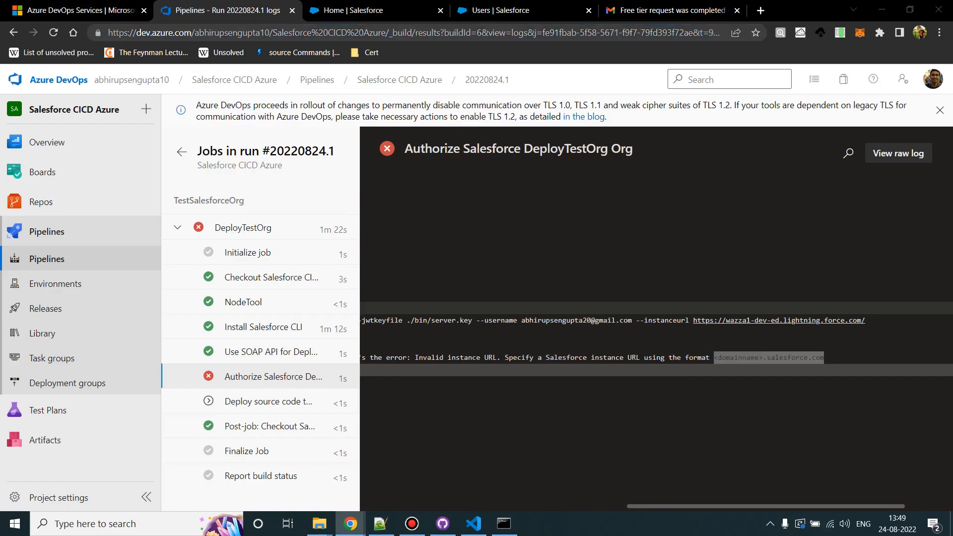
left_click(381, 523)
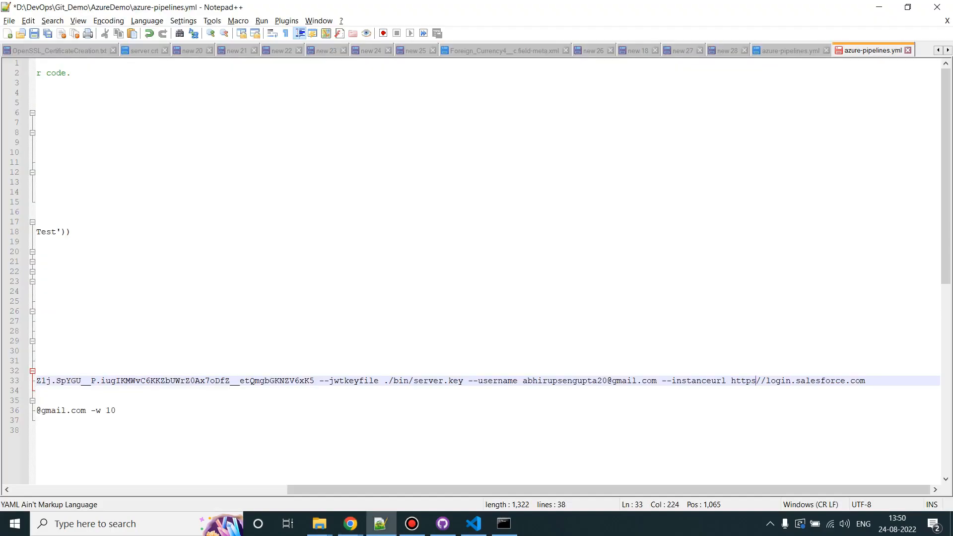
type("/")
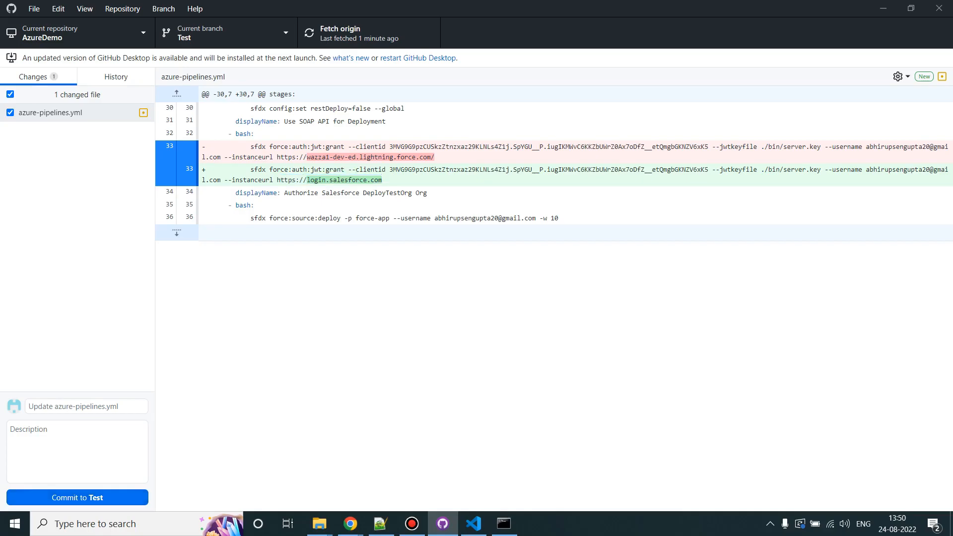
Commit the instance URL fix to Test and push it to origin, queueing run #20220824.2
left_click(76, 497)
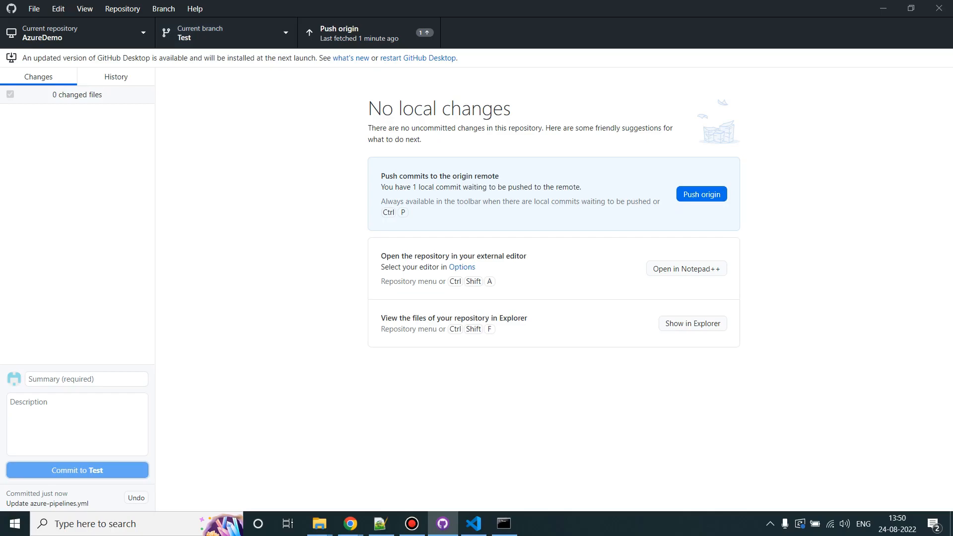
left_click(701, 194)
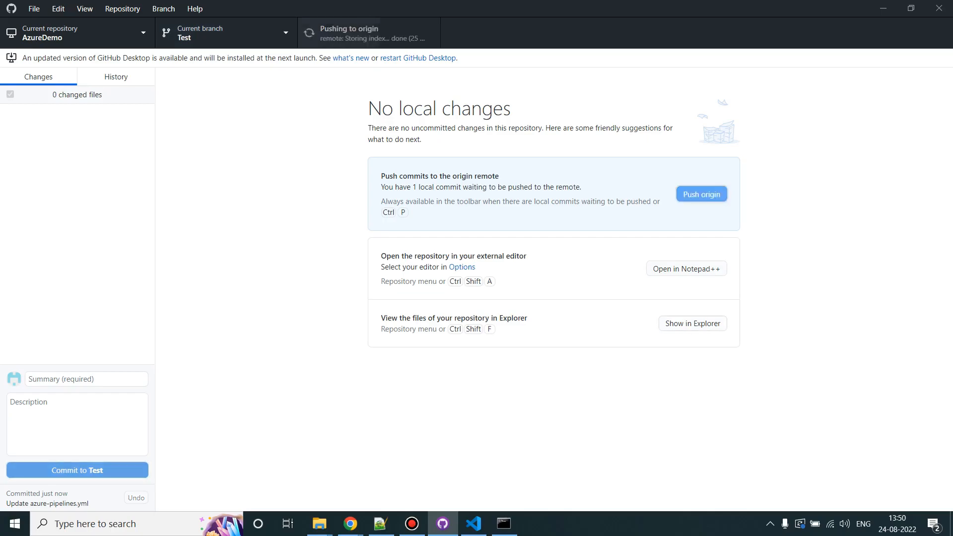
left_click(349, 523)
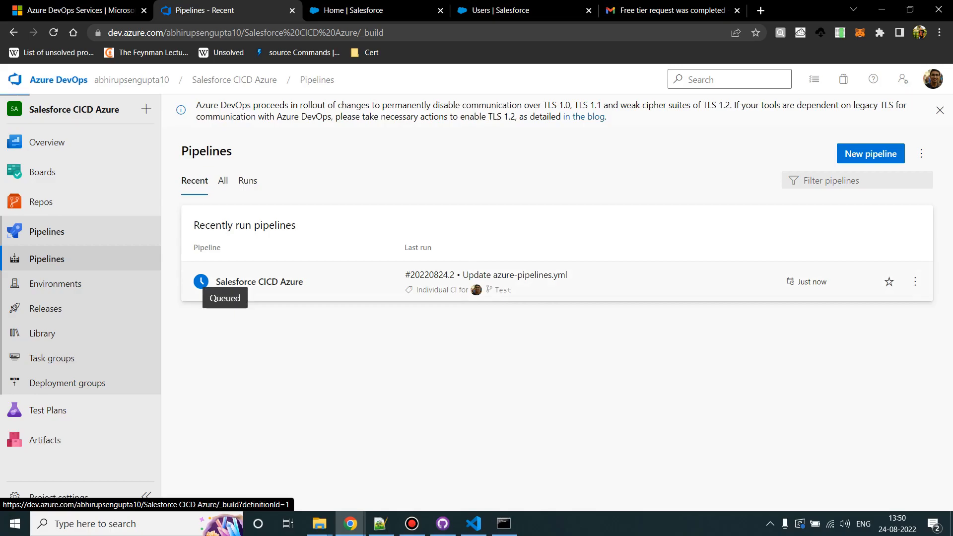
Review run #20220824.2: authorization succeeds but deploy fails on an unexpected username argument
left_click(259, 281)
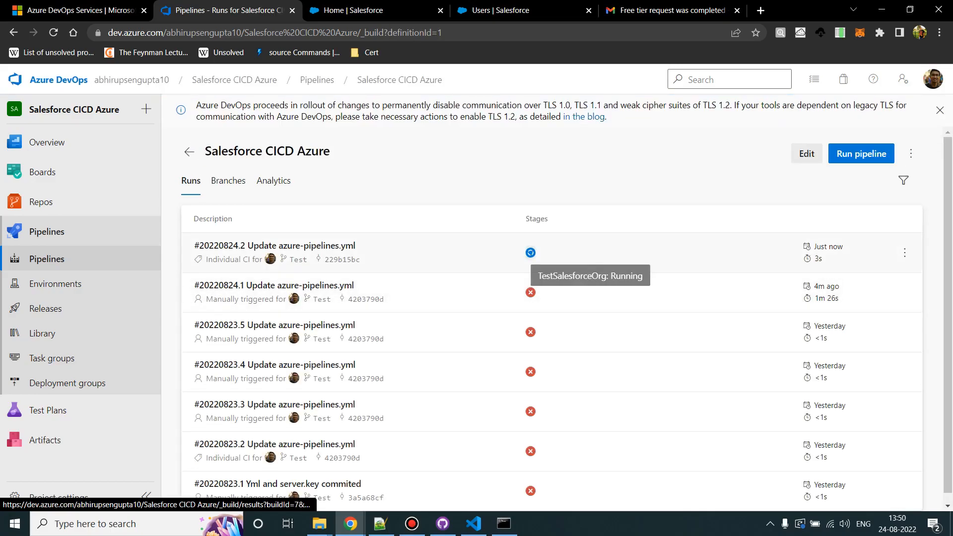
left_click(274, 245)
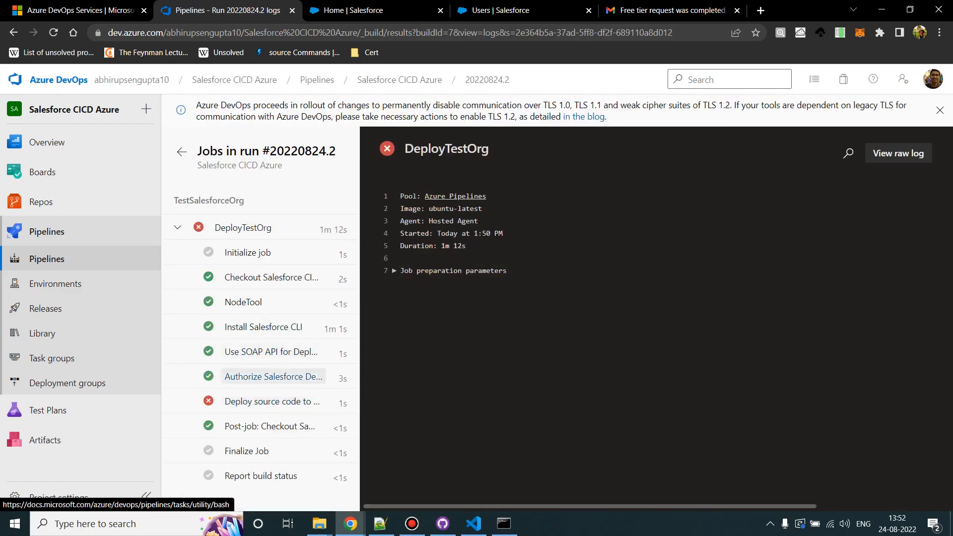
left_click(274, 376)
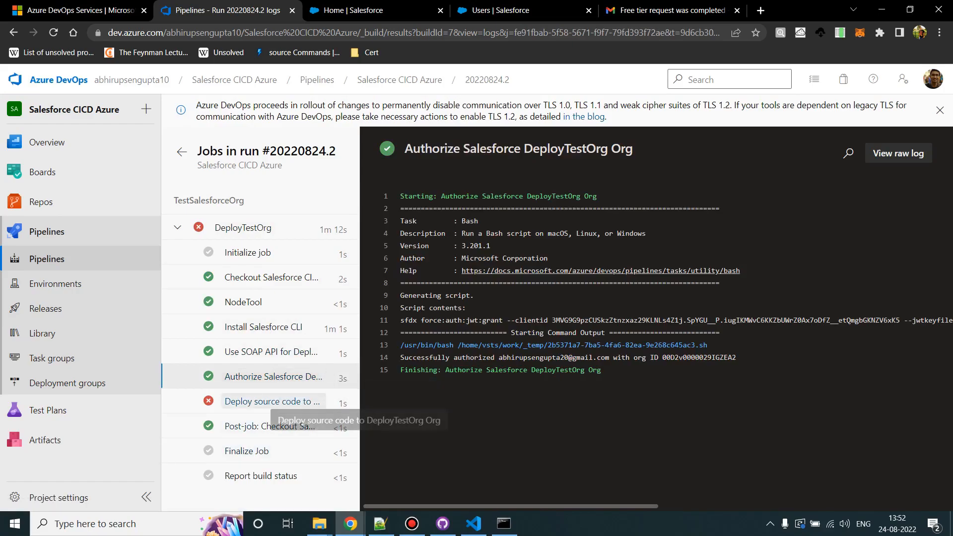
left_click(272, 402)
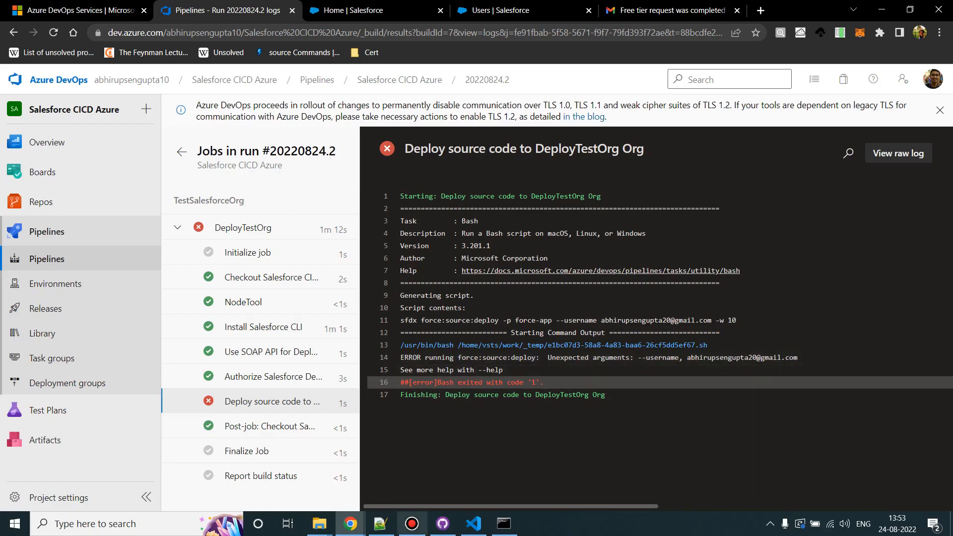
left_click(380, 524)
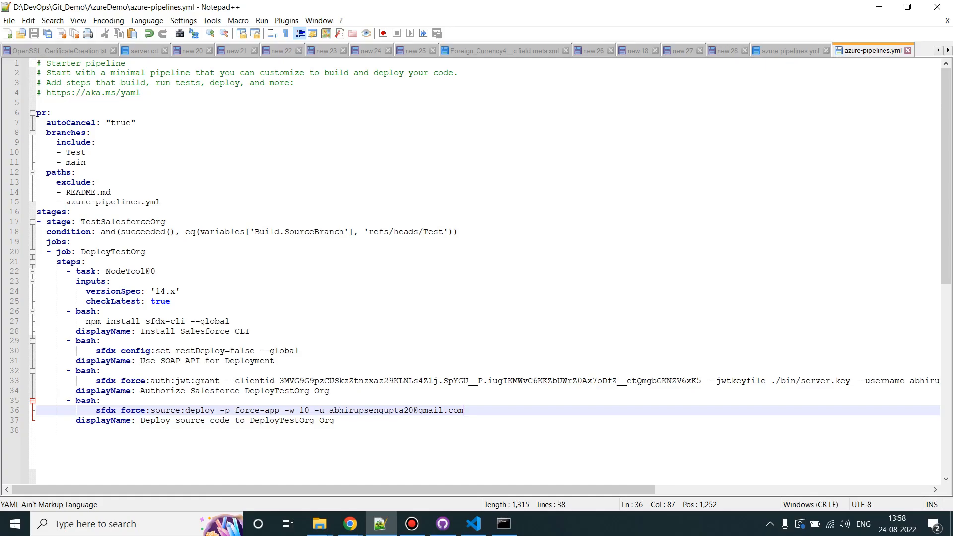
Commit the -u deploy command fix to Test and push it to origin
left_click(443, 523)
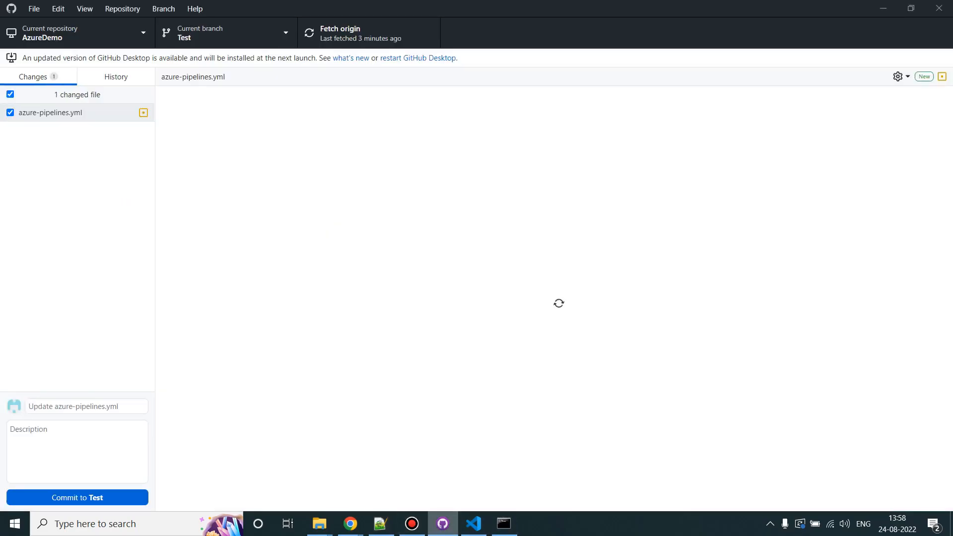
left_click(77, 497)
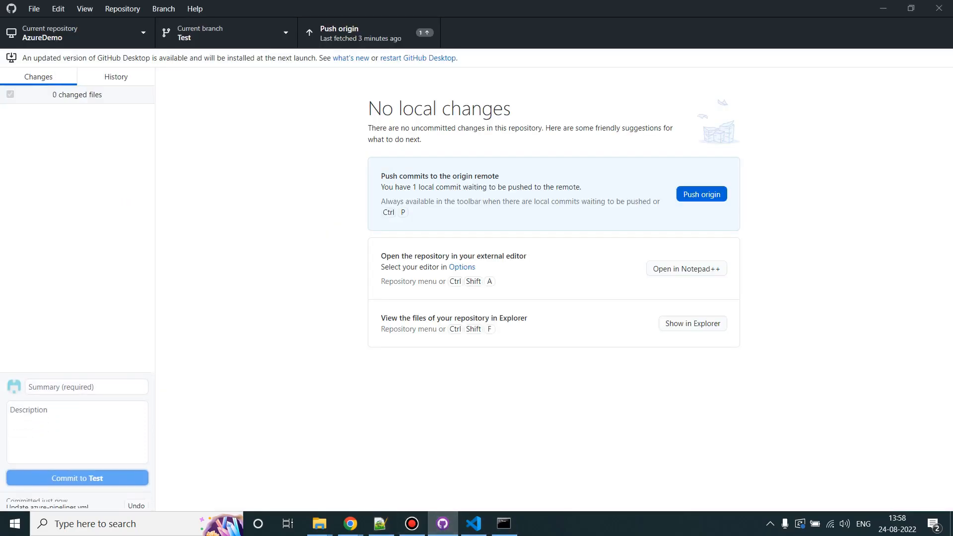
left_click(700, 193)
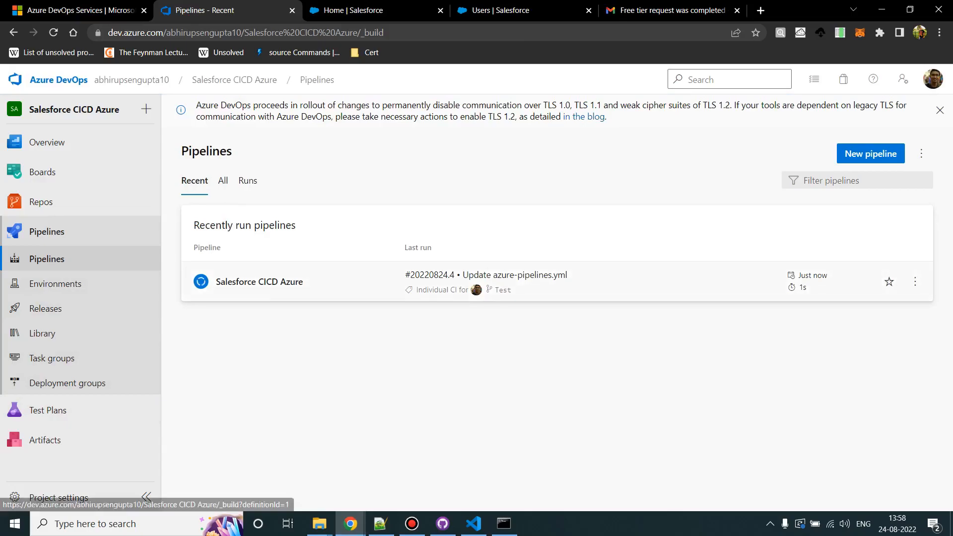
Open run #20220824.4 of Salesforce CICD Azure, then switch to the Salesforce org's Setup
left_click(259, 281)
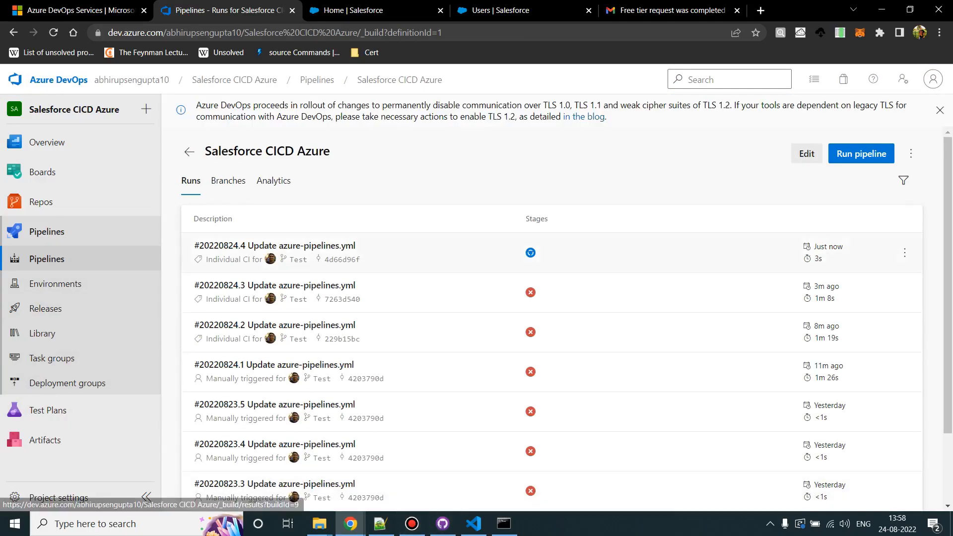
left_click(274, 245)
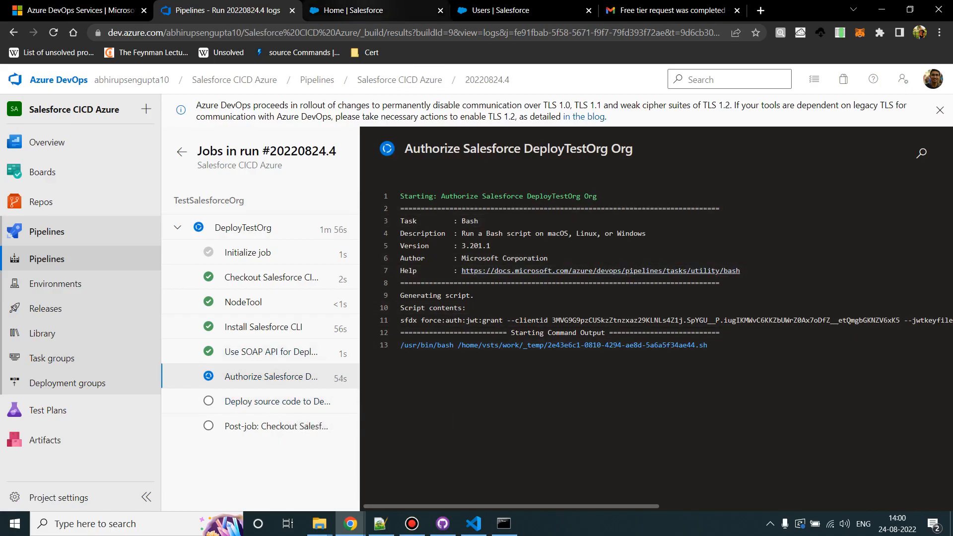
left_click(365, 10)
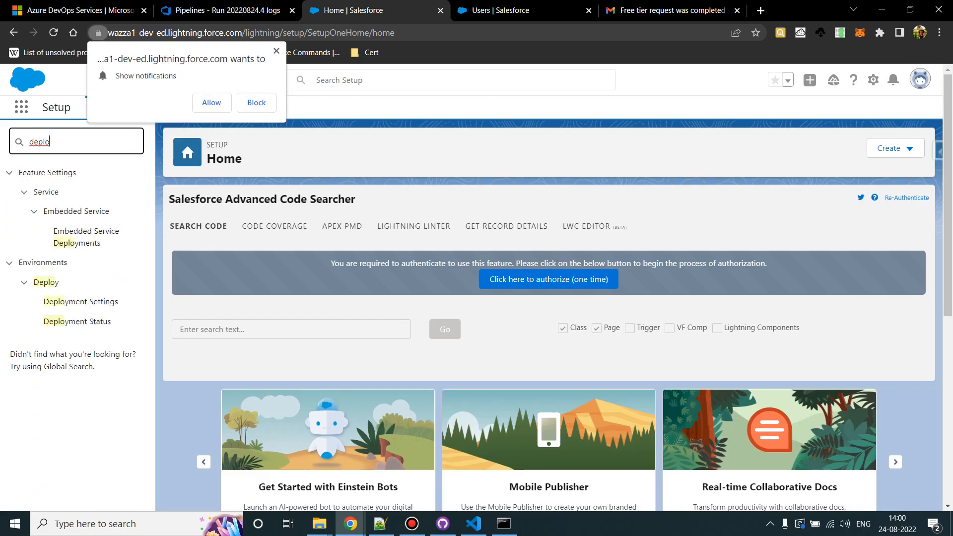
mouse_move(78, 321)
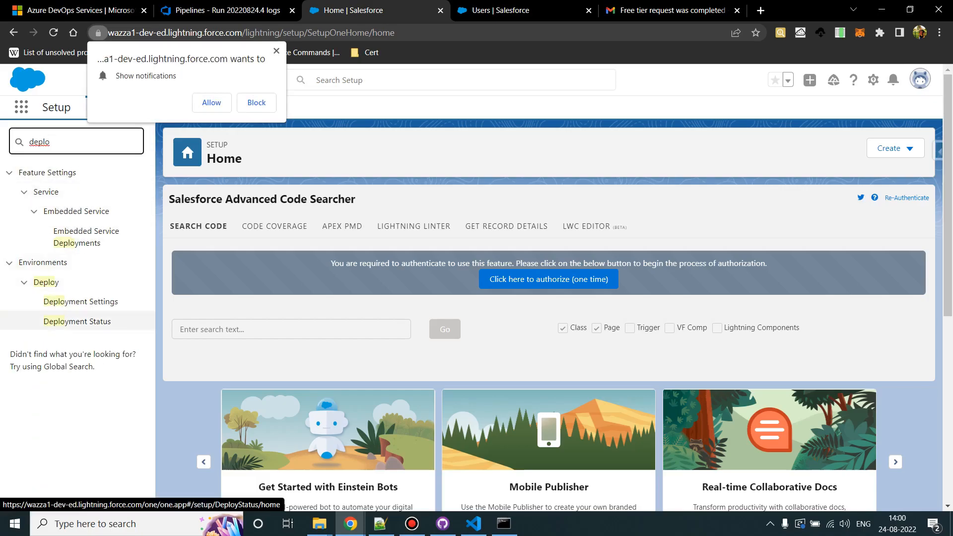
Open the org's Deployment Status page and check how the pipeline run finished
left_click(77, 321)
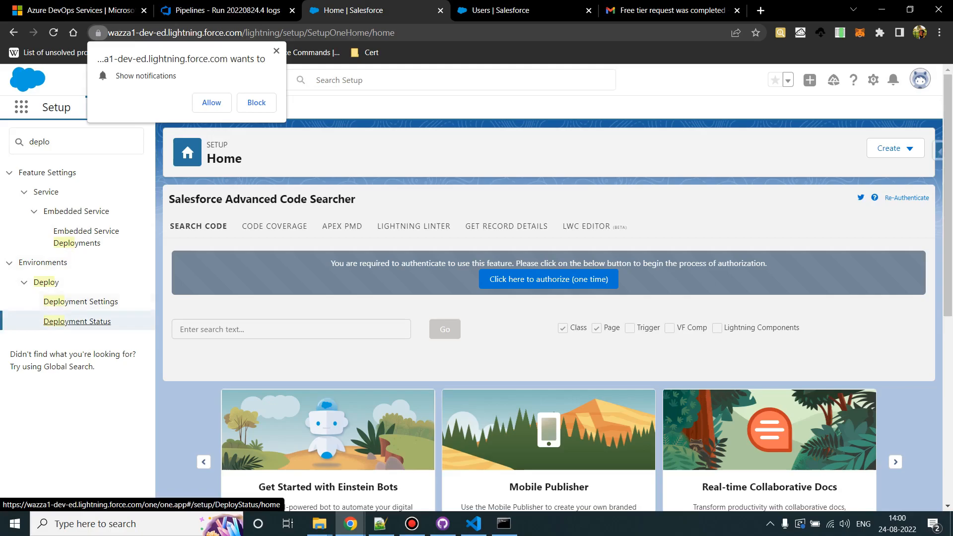
left_click(77, 321)
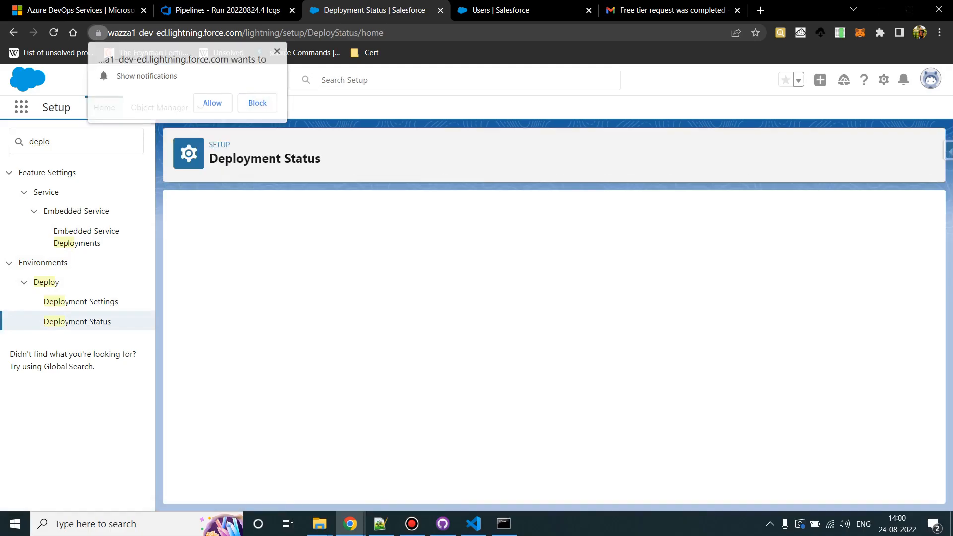
left_click(225, 10)
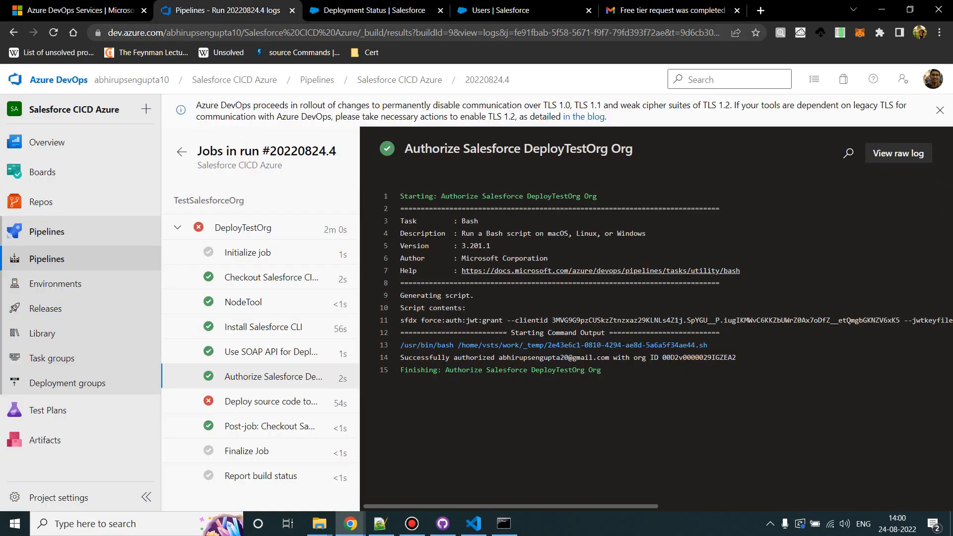
Return to Deployment Status and open the failed deployment's 13-error details
left_click(271, 401)
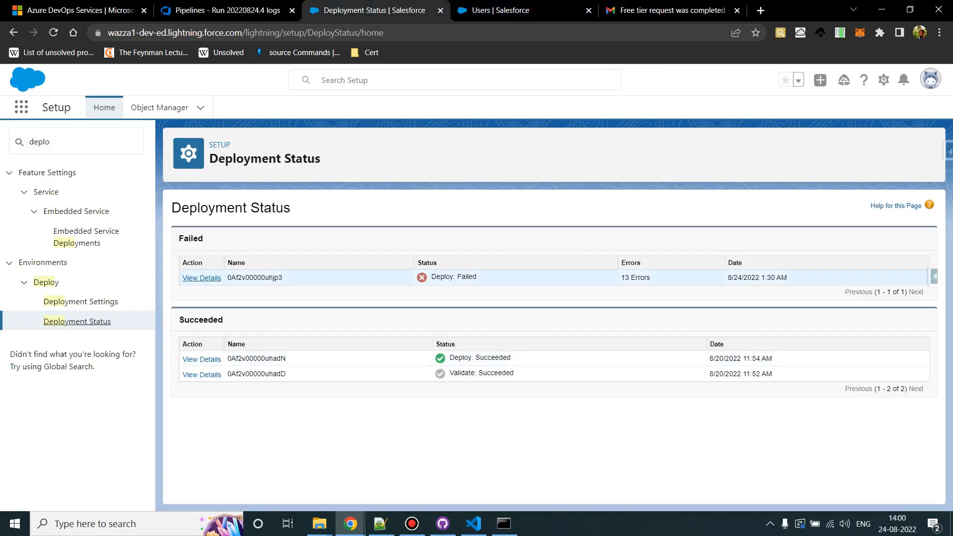
left_click(201, 278)
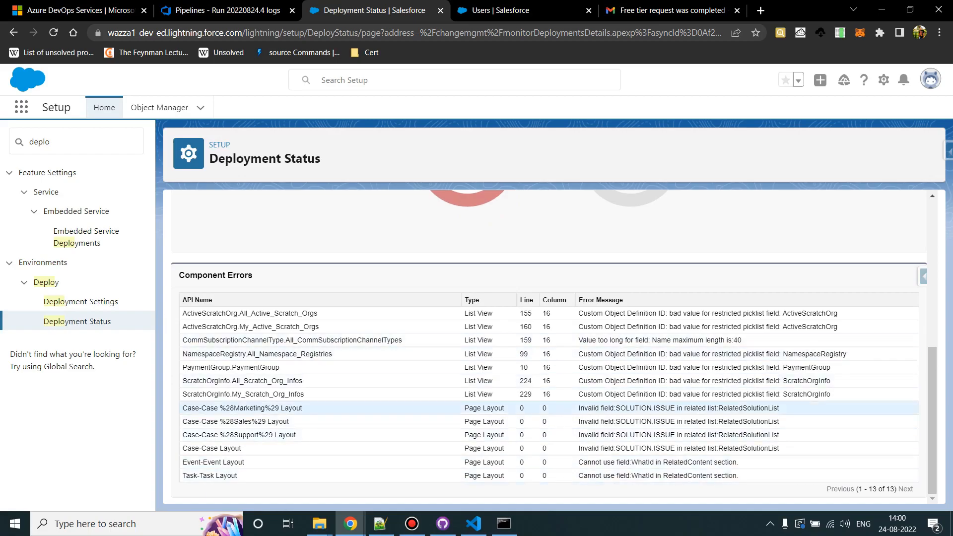
left_click(243, 380)
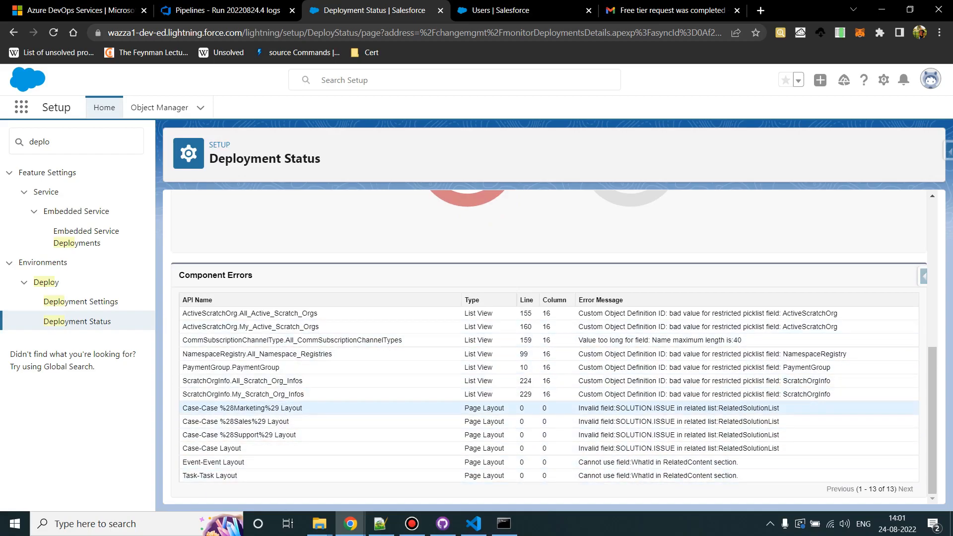
left_click(443, 524)
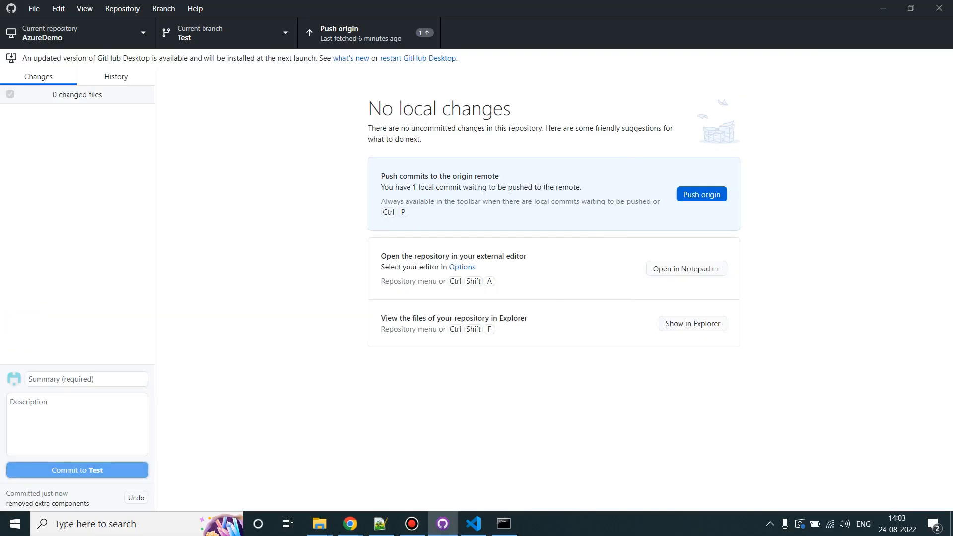
left_click(349, 523)
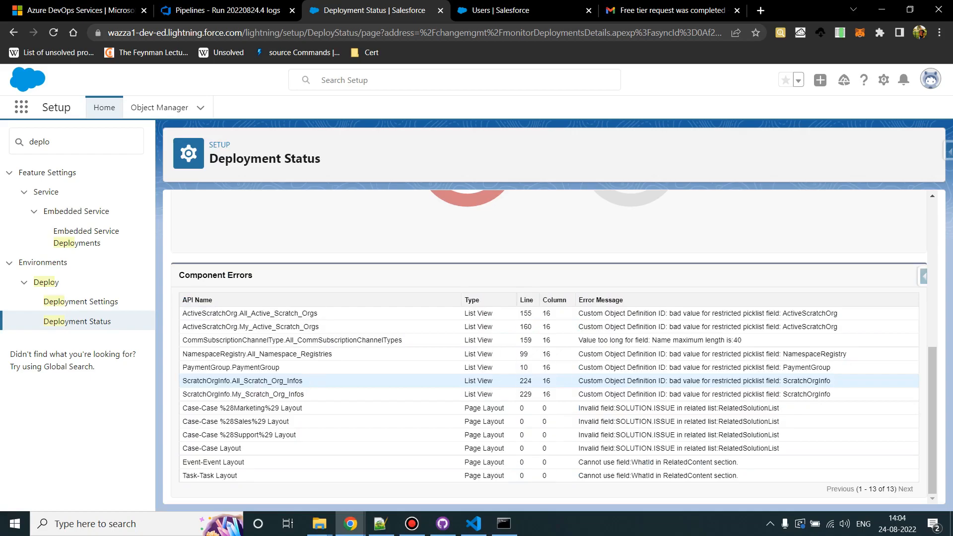
double_click(692, 381)
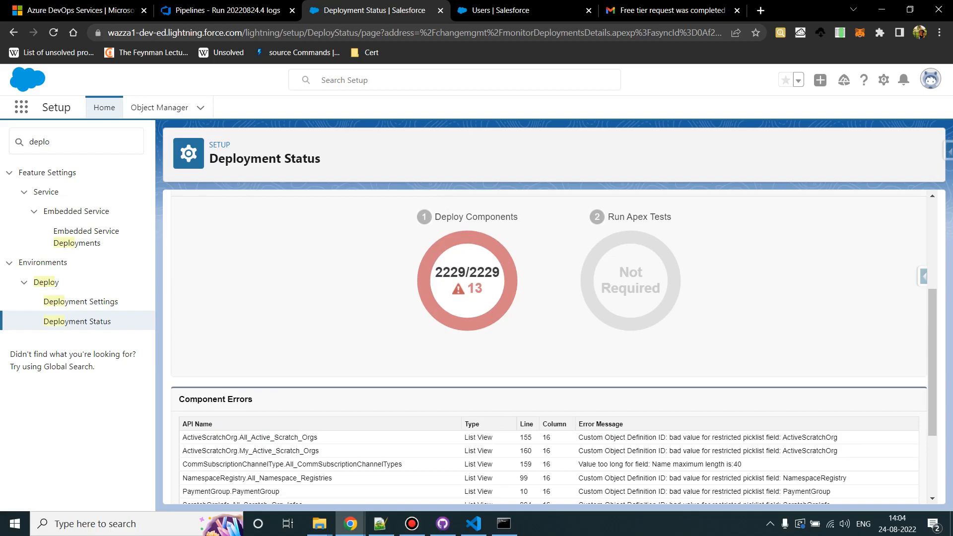
scroll("down", 3)
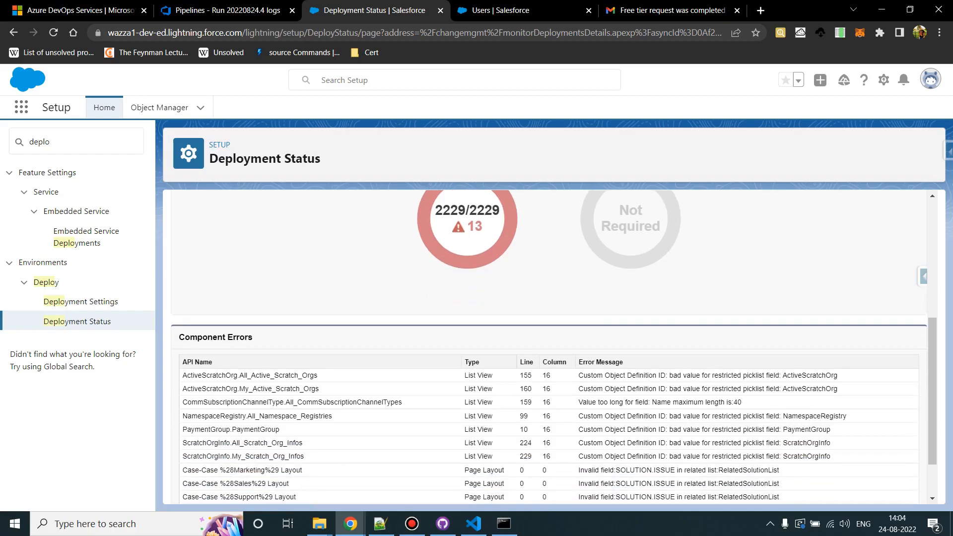
scroll("down", 3)
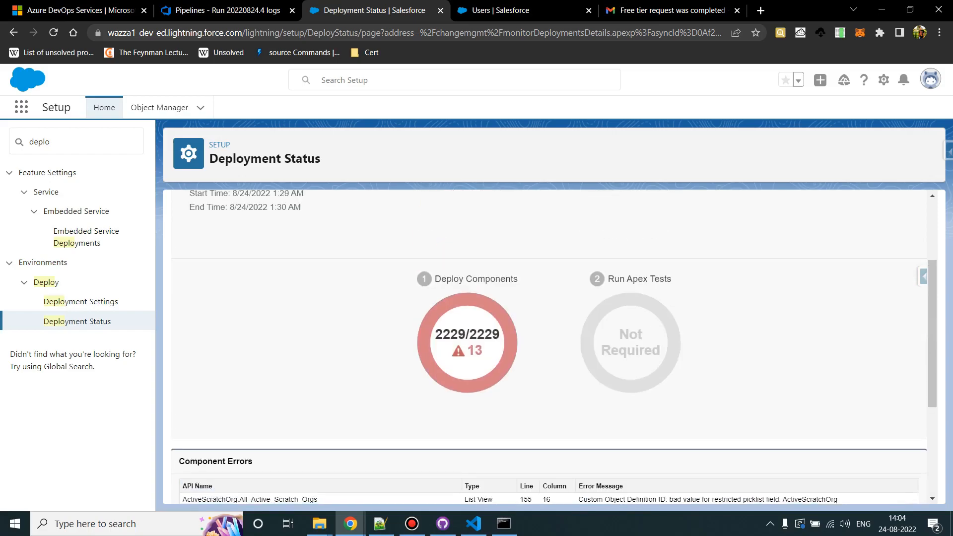
key("Alt+Tab")
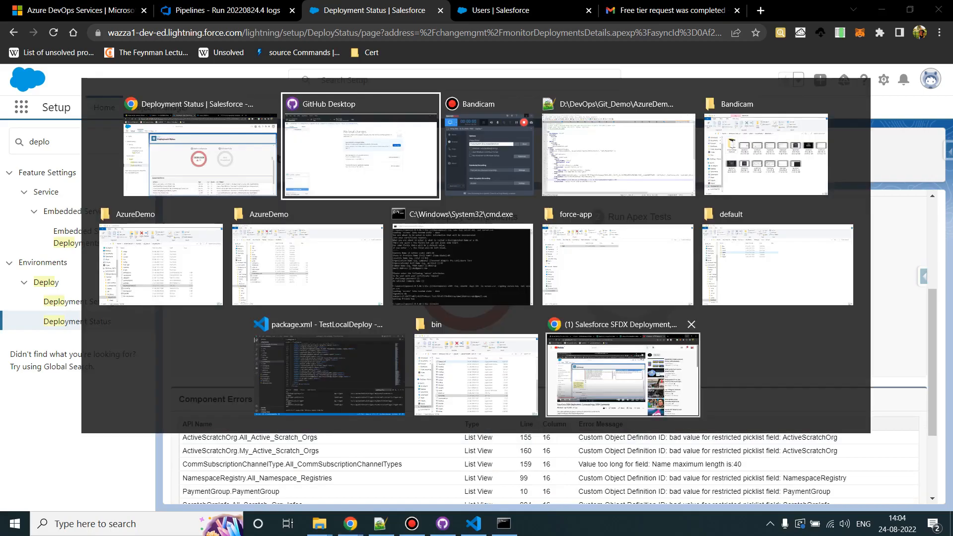
Push the 'removed extra components' commit on Test to origin and return to the browser
left_click(359, 146)
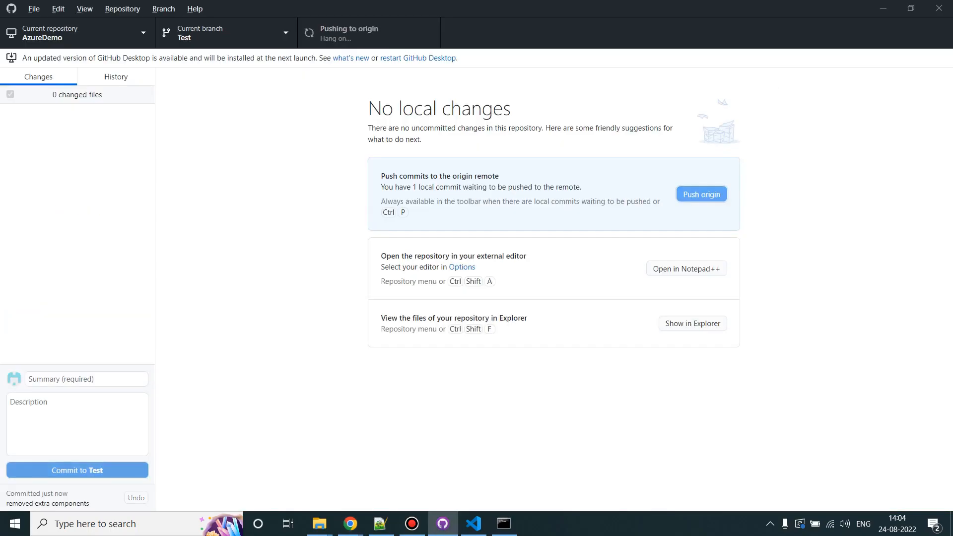
key("alt+tab")
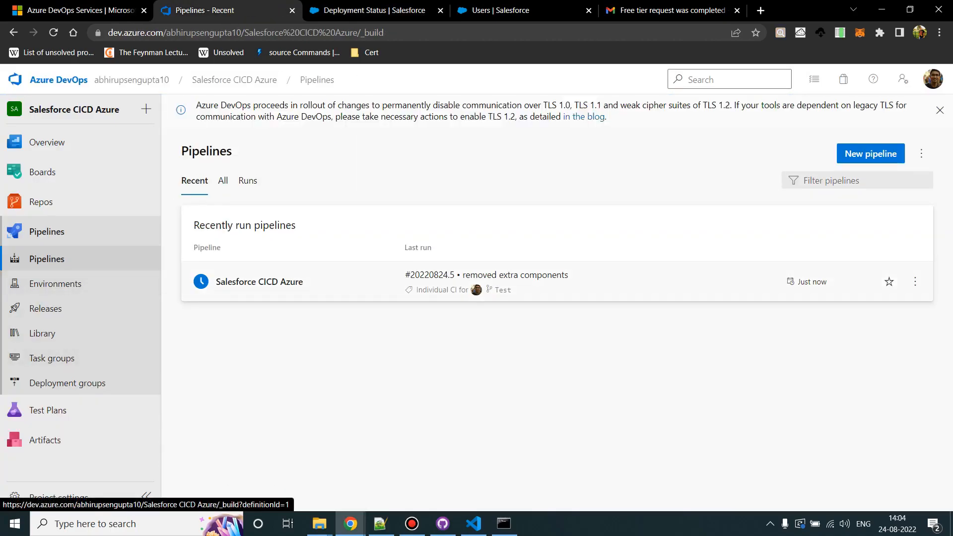
Open in-progress run #20220824.5's Salesforce CLI install log, then the org's Deployment Status
left_click(259, 281)
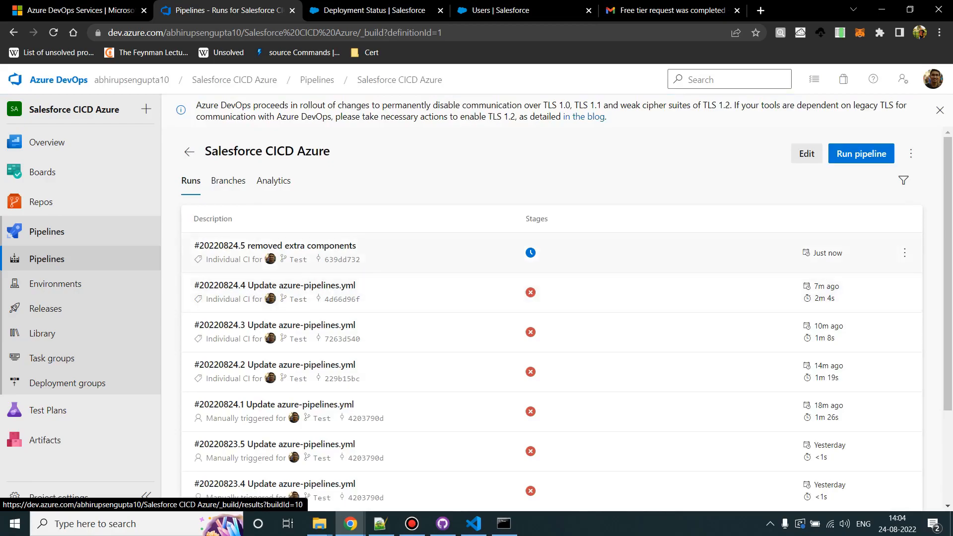
left_click(275, 245)
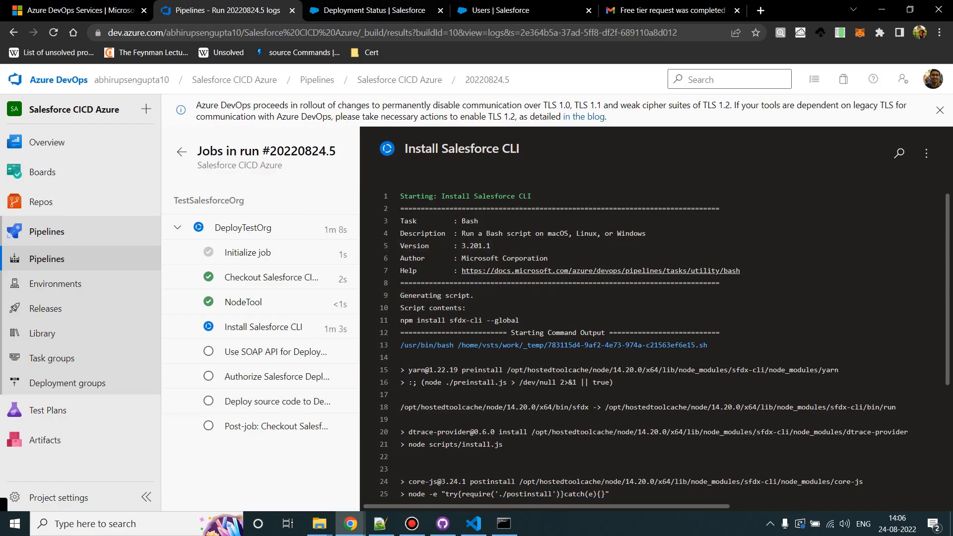
left_click(370, 10)
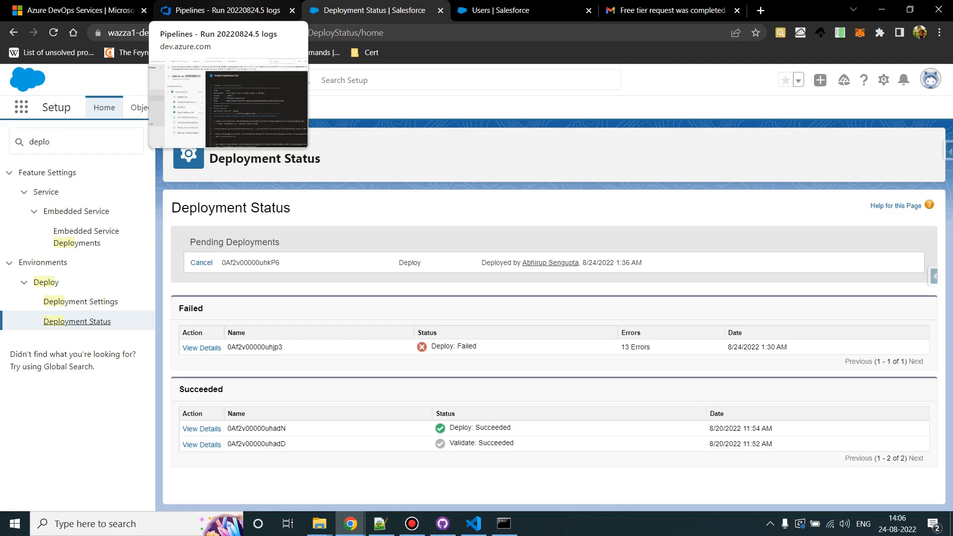
Alternate between run logs and Deployment Status until all 2159 components report Deployment Succeeded
left_click(226, 10)
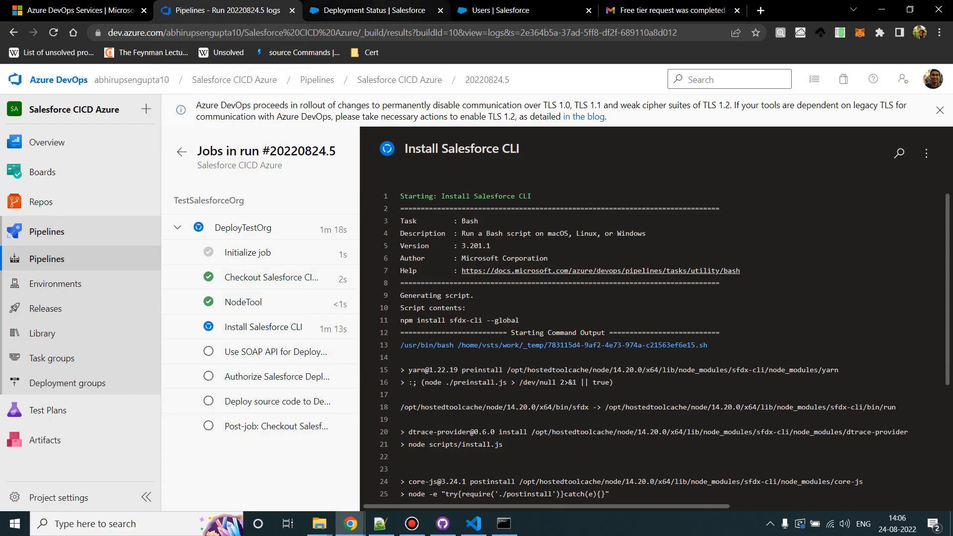
left_click(369, 10)
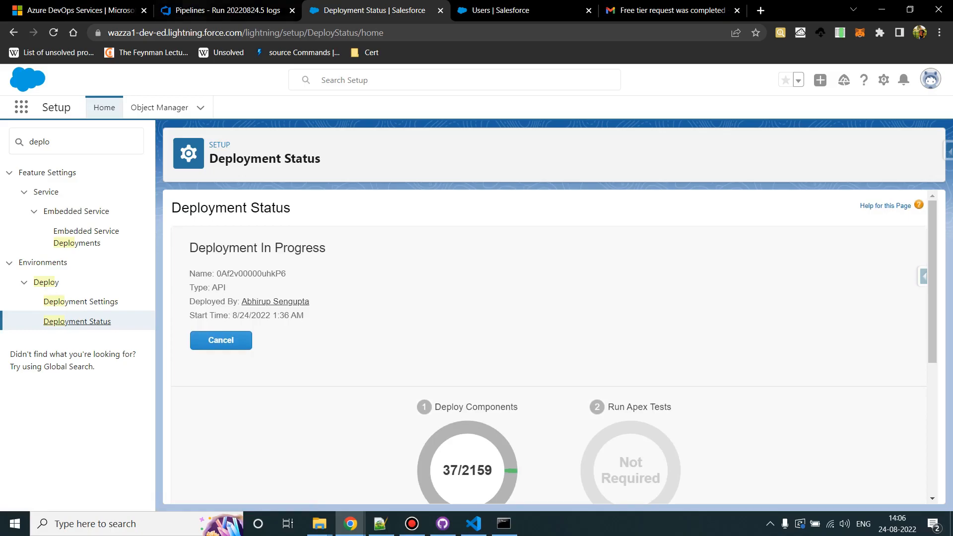
left_click(226, 10)
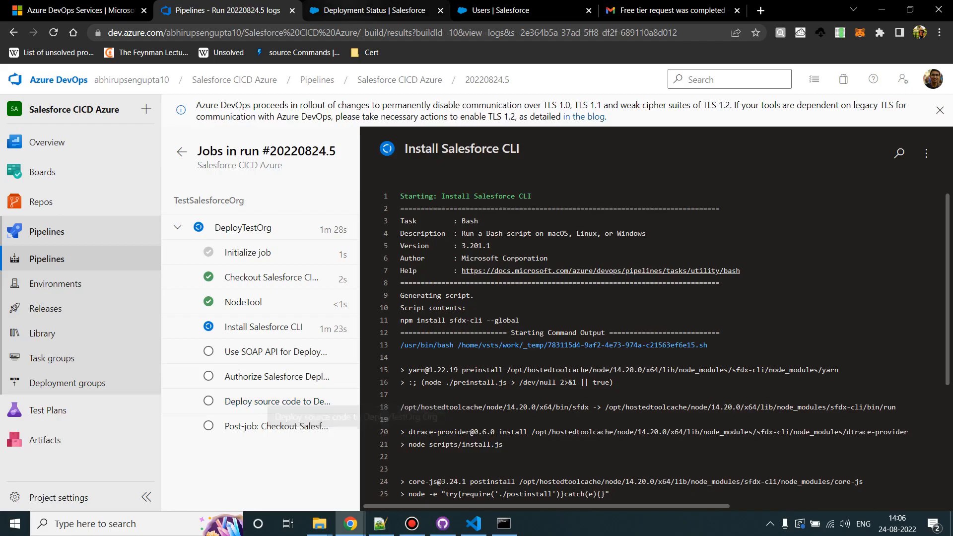
left_click(376, 10)
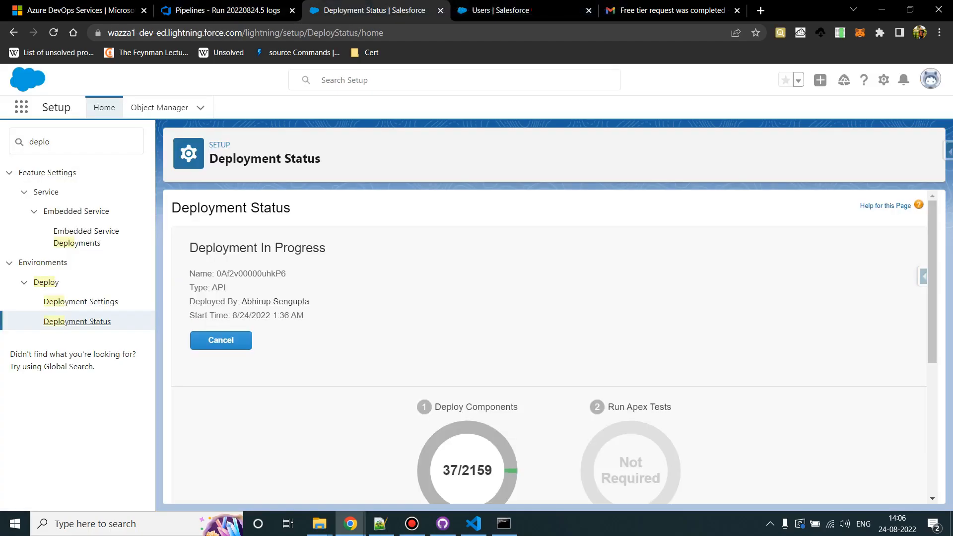
scroll("down", 3)
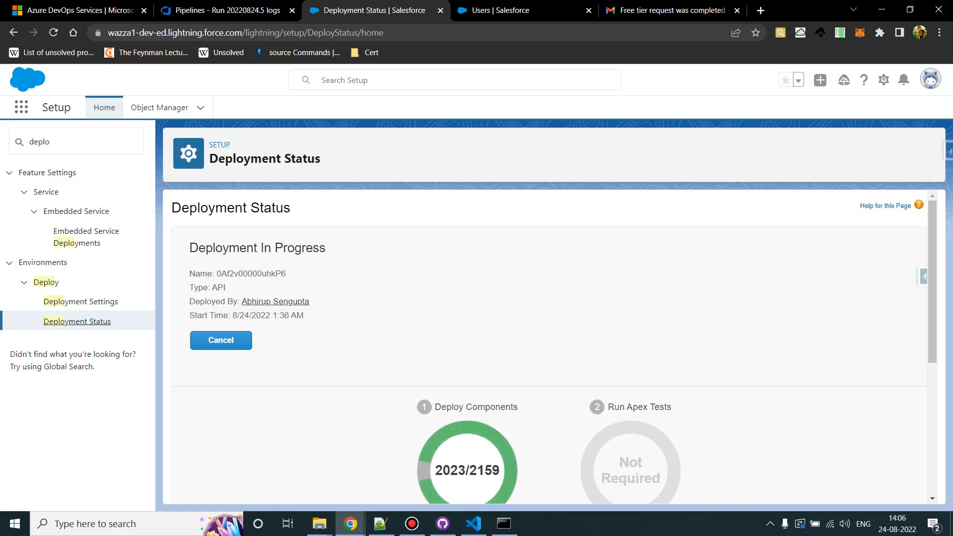
scroll("down", 3)
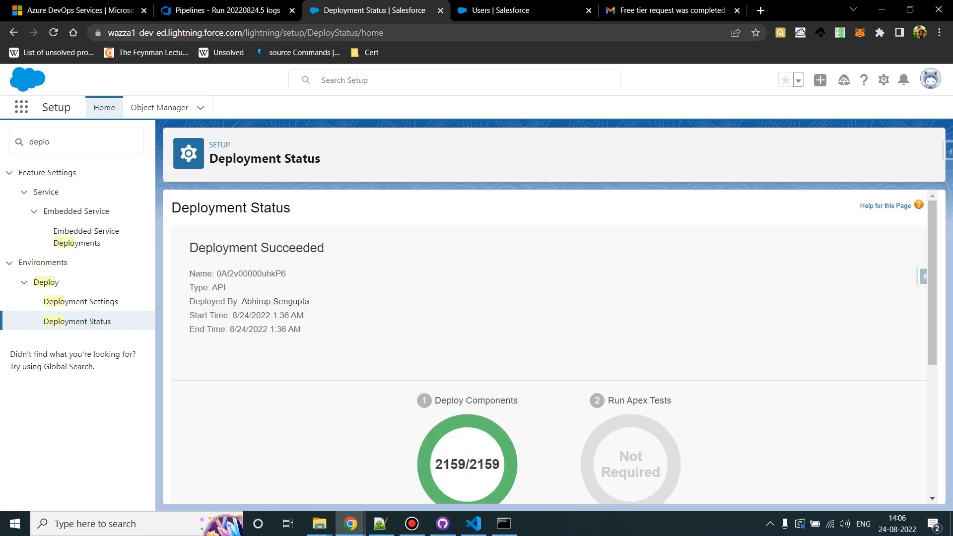
double_click(484, 465)
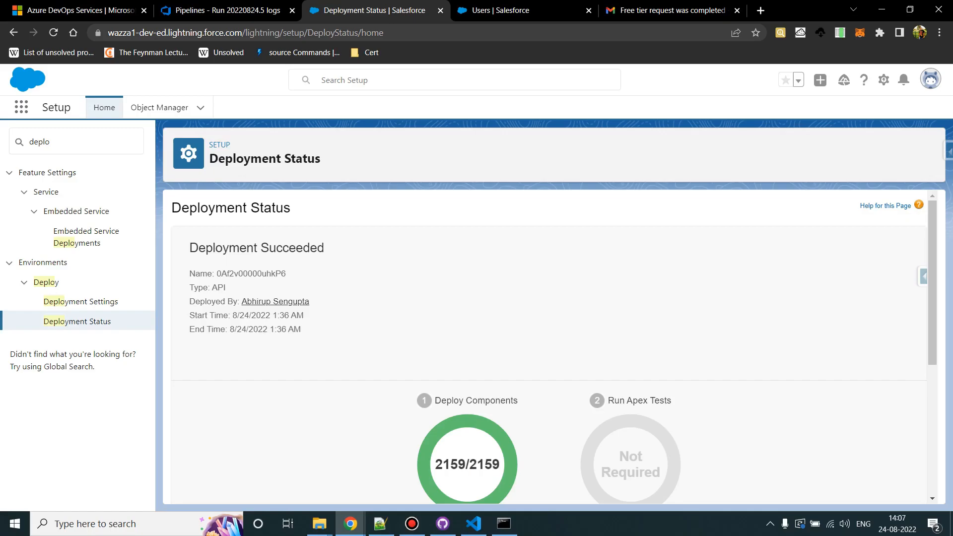
Watch run #20220824.5's deploy step finish, then return to the pipelines overview showing Success
left_click(225, 10)
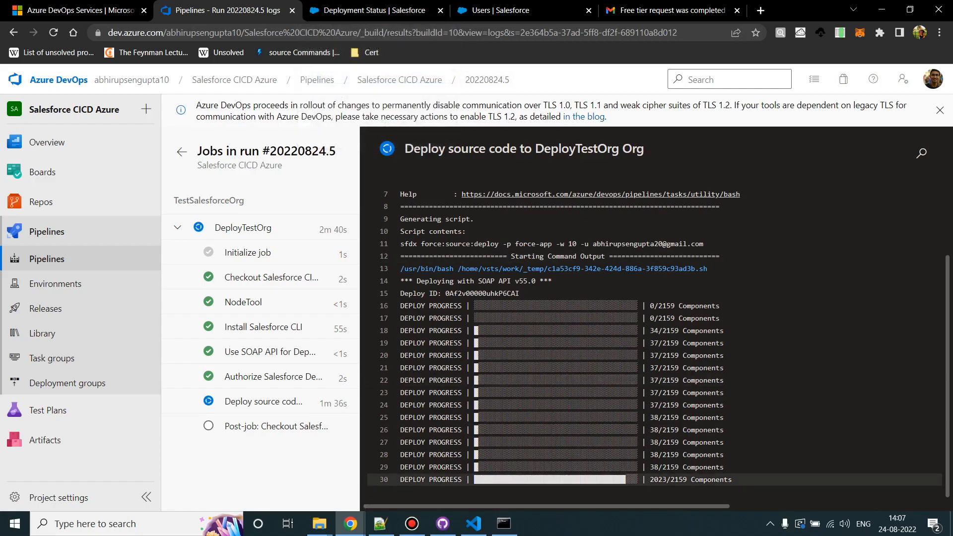
left_click(443, 524)
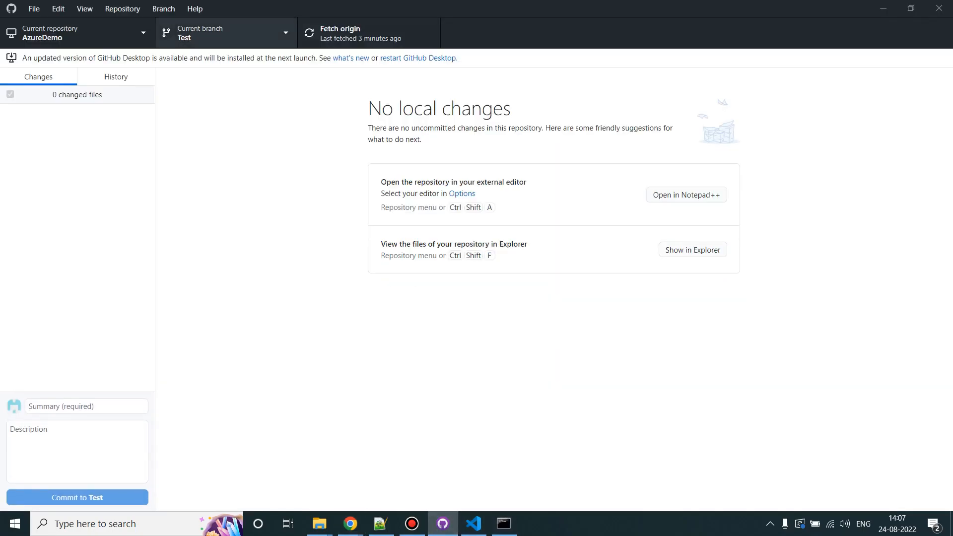
left_click(692, 249)
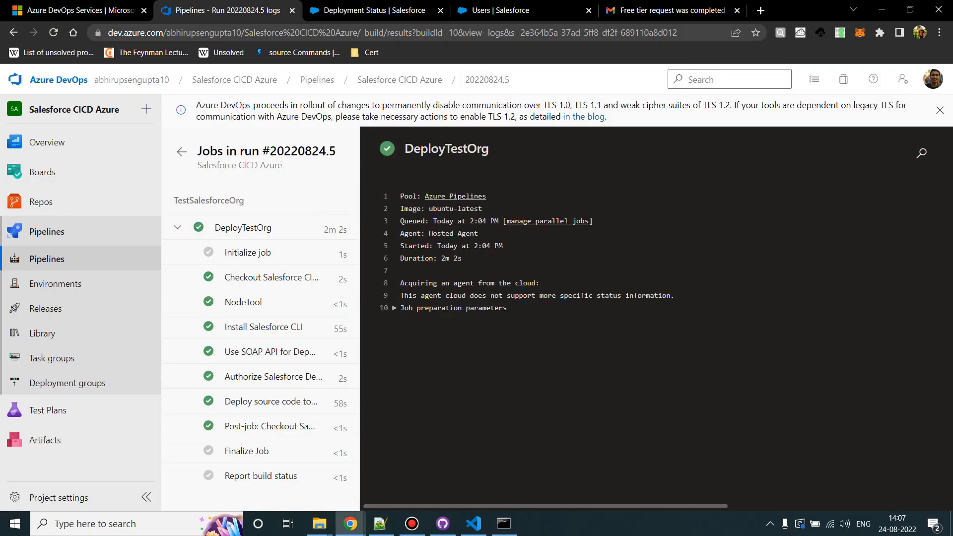
left_click(372, 9)
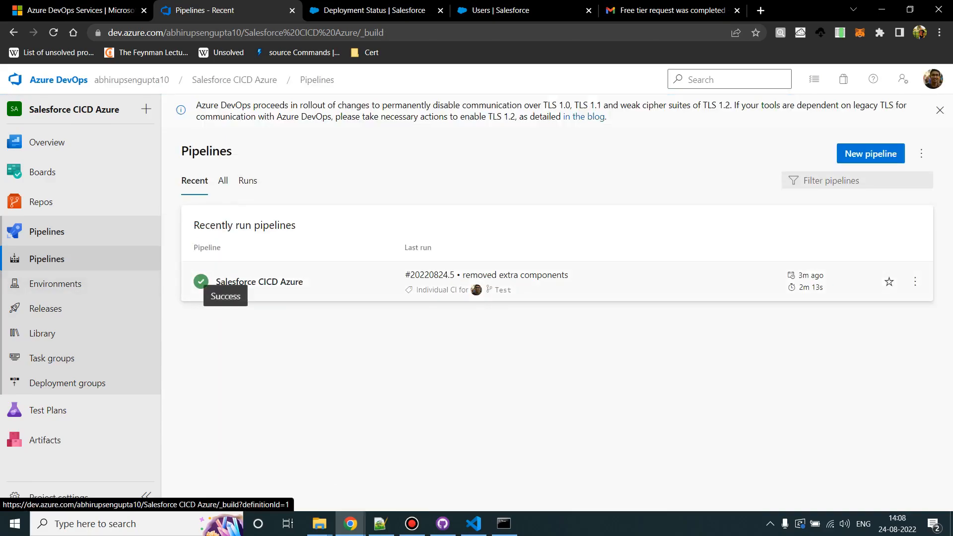
Review the run history where only #20220824.5 succeeded, then the 2159/2159 succeeded deployment
left_click(259, 282)
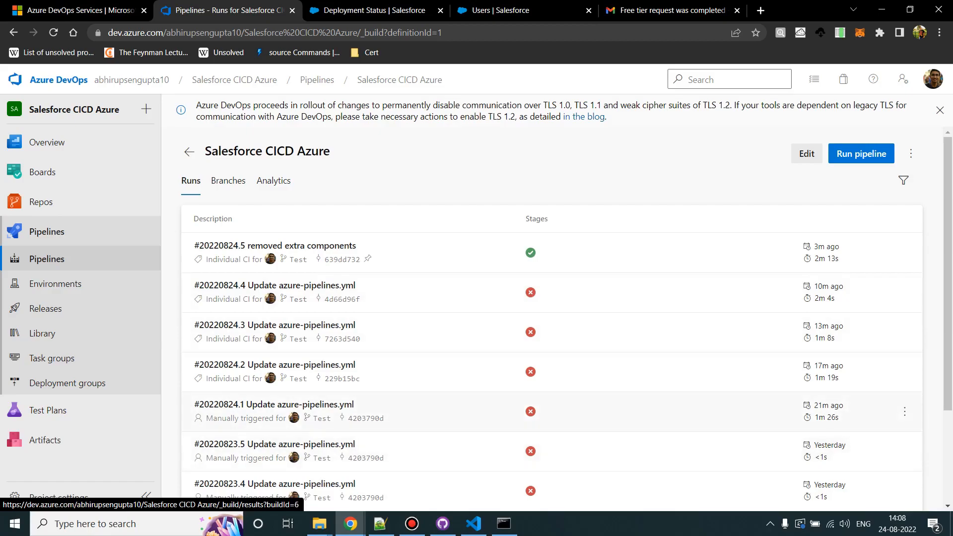
mouse_move(529, 292)
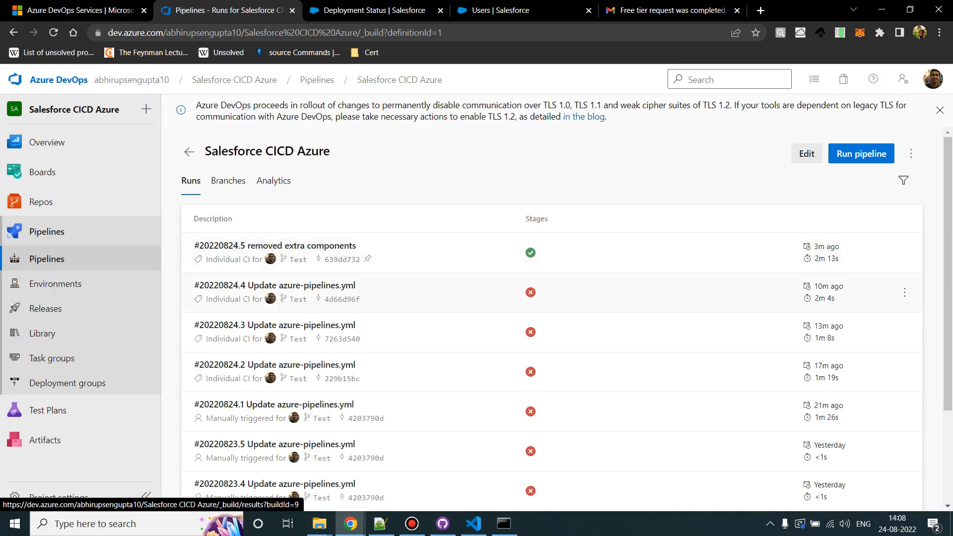
left_click(365, 9)
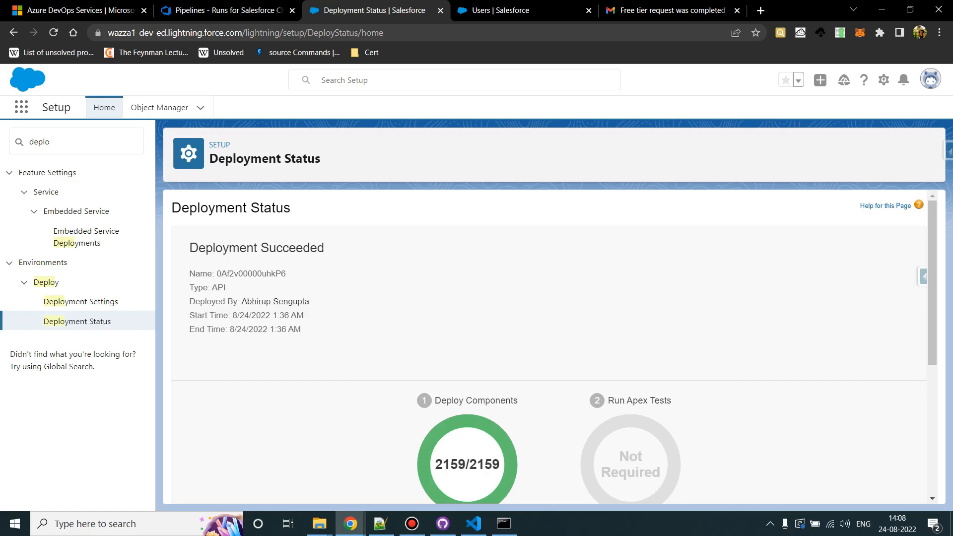
scroll("down", 3)
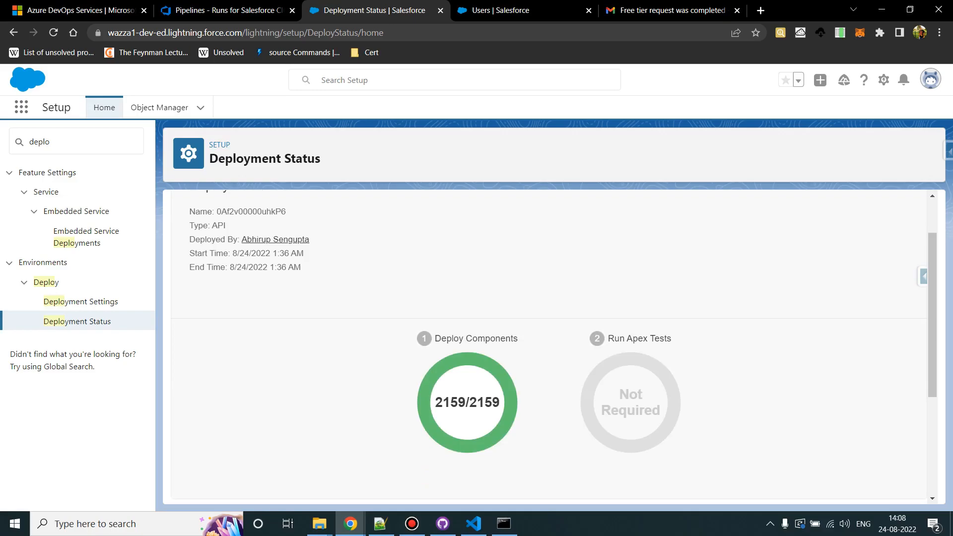